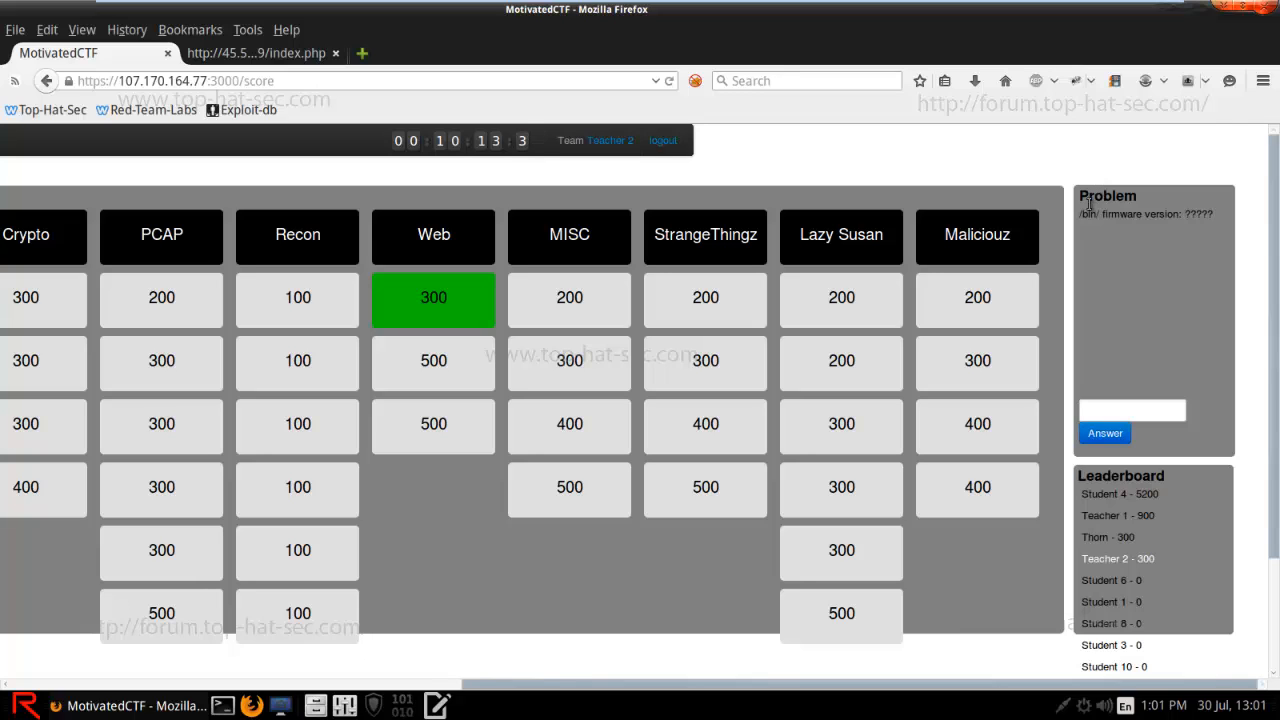
Try the /bin path on the cookie-flag server (Not Found) and return to the MotivatedCTF scoreboard.
click(568, 298)
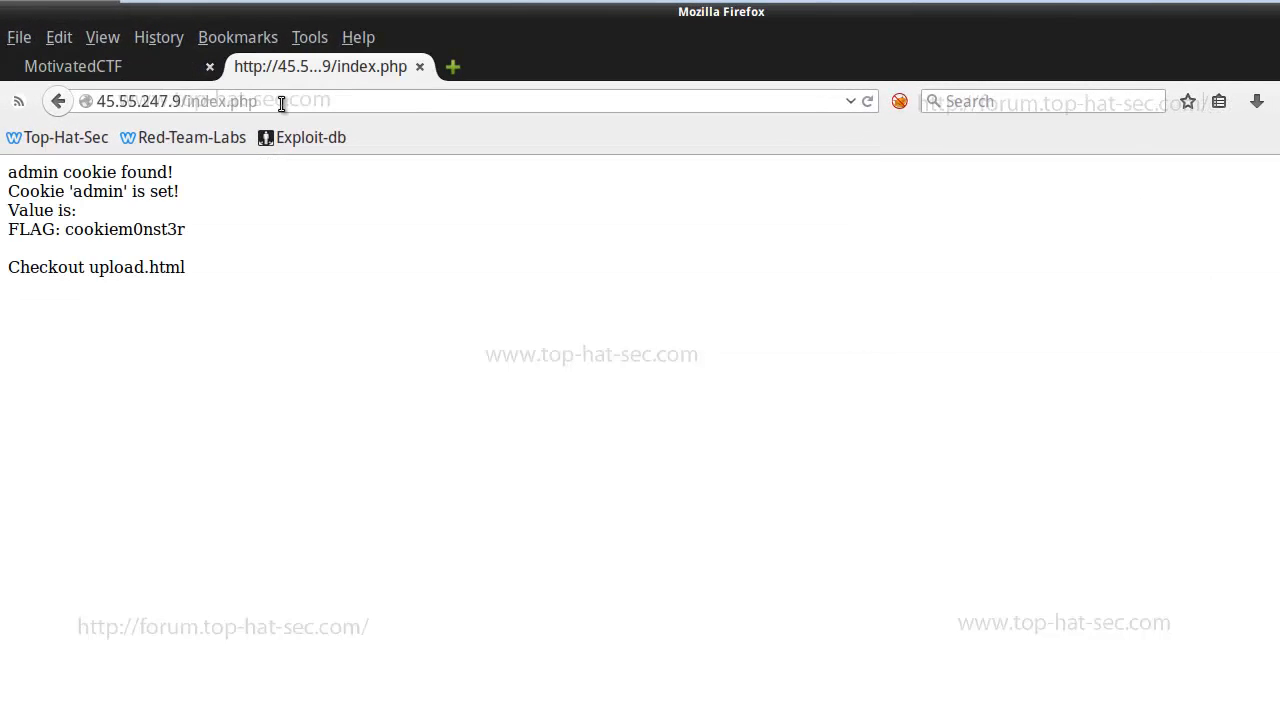
double_click(220, 100)
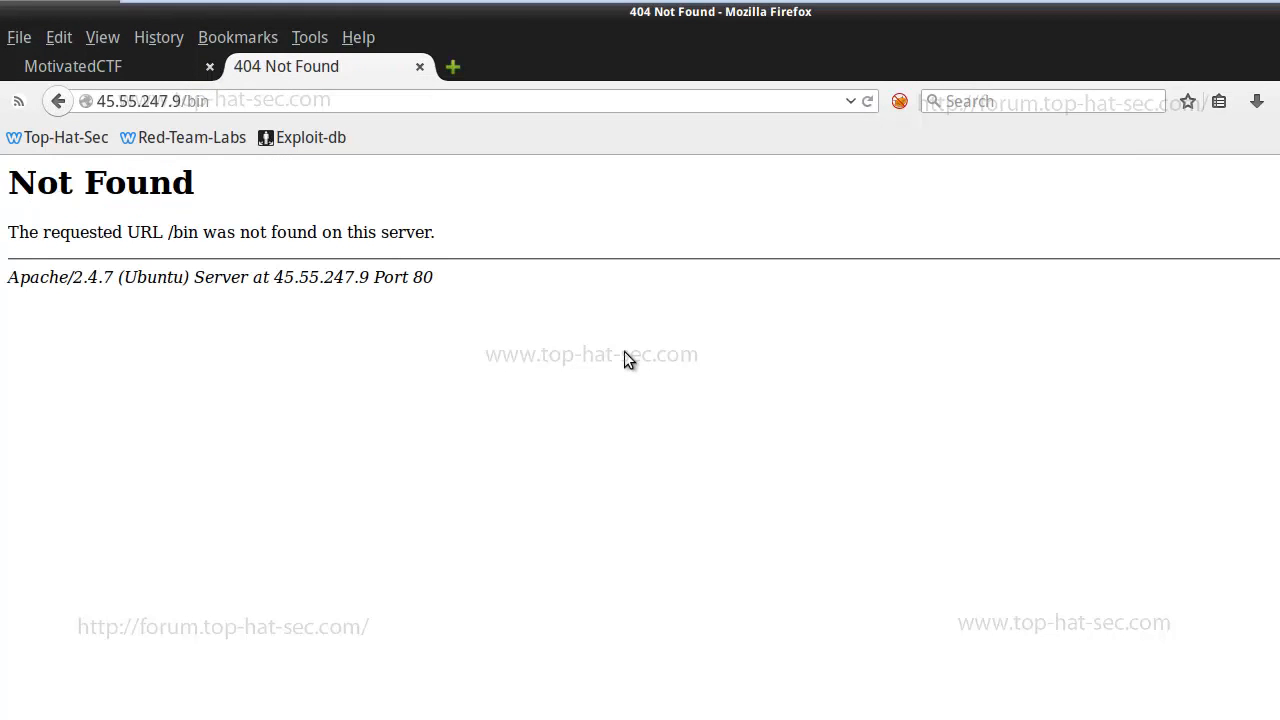
mouse_move(420, 66)
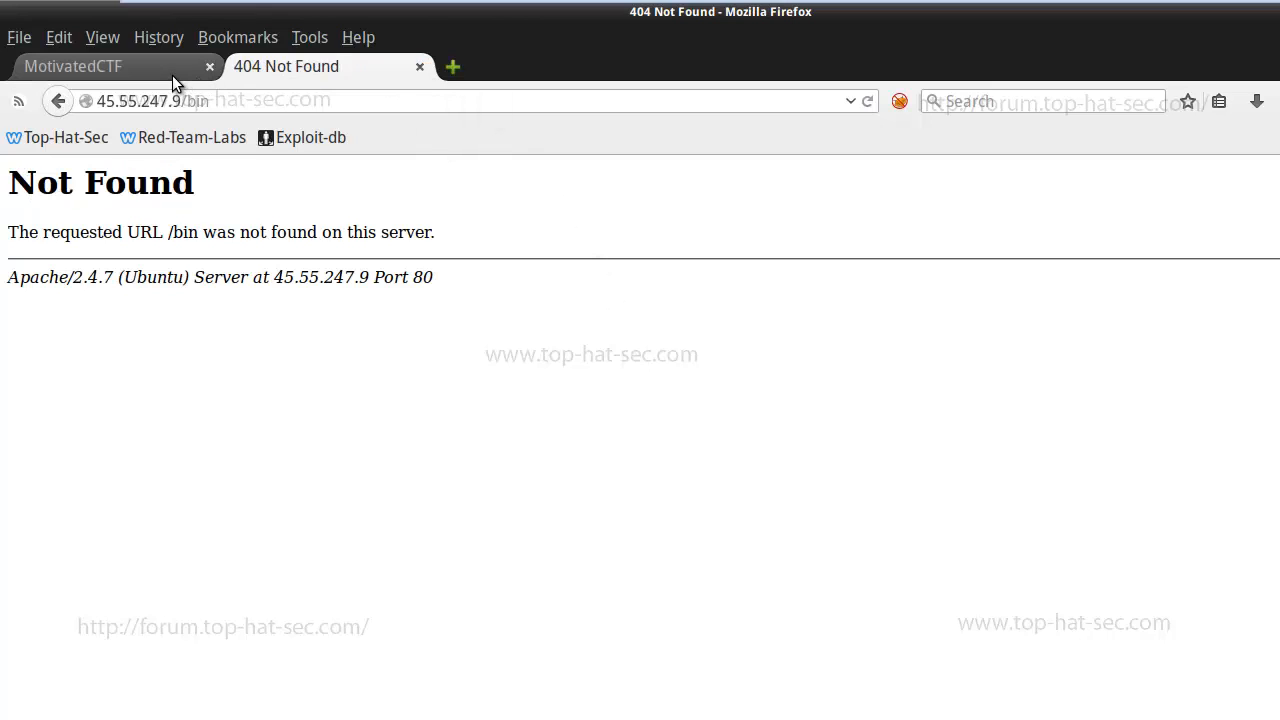
click(72, 66)
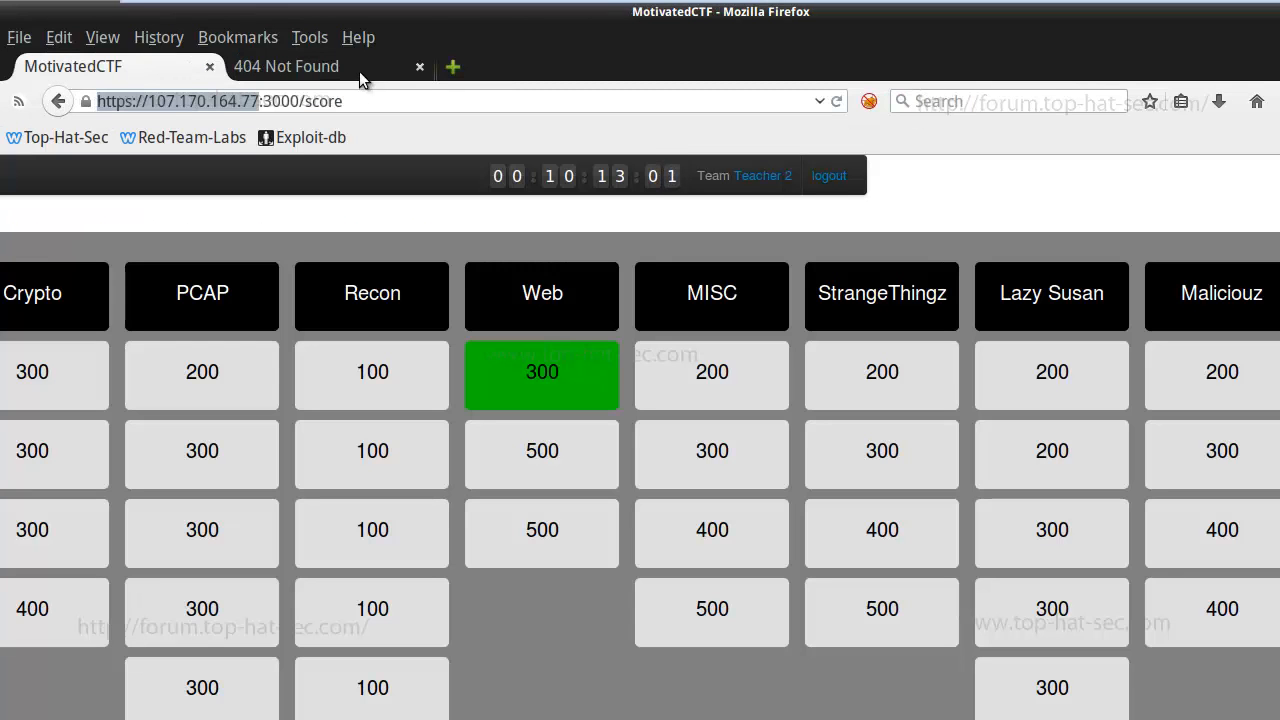
Browse to 107.170.164.77/bin/ and save firmware.bin to the computer.
click(286, 66)
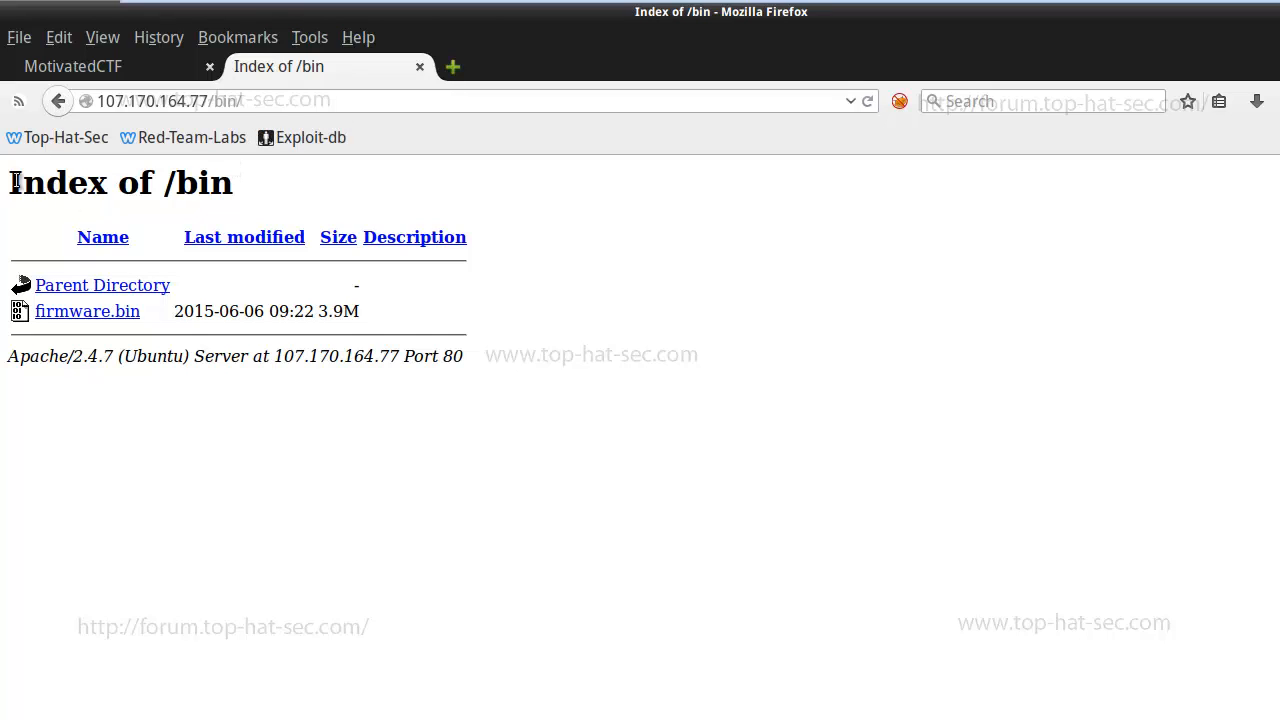
double_click(120, 182)
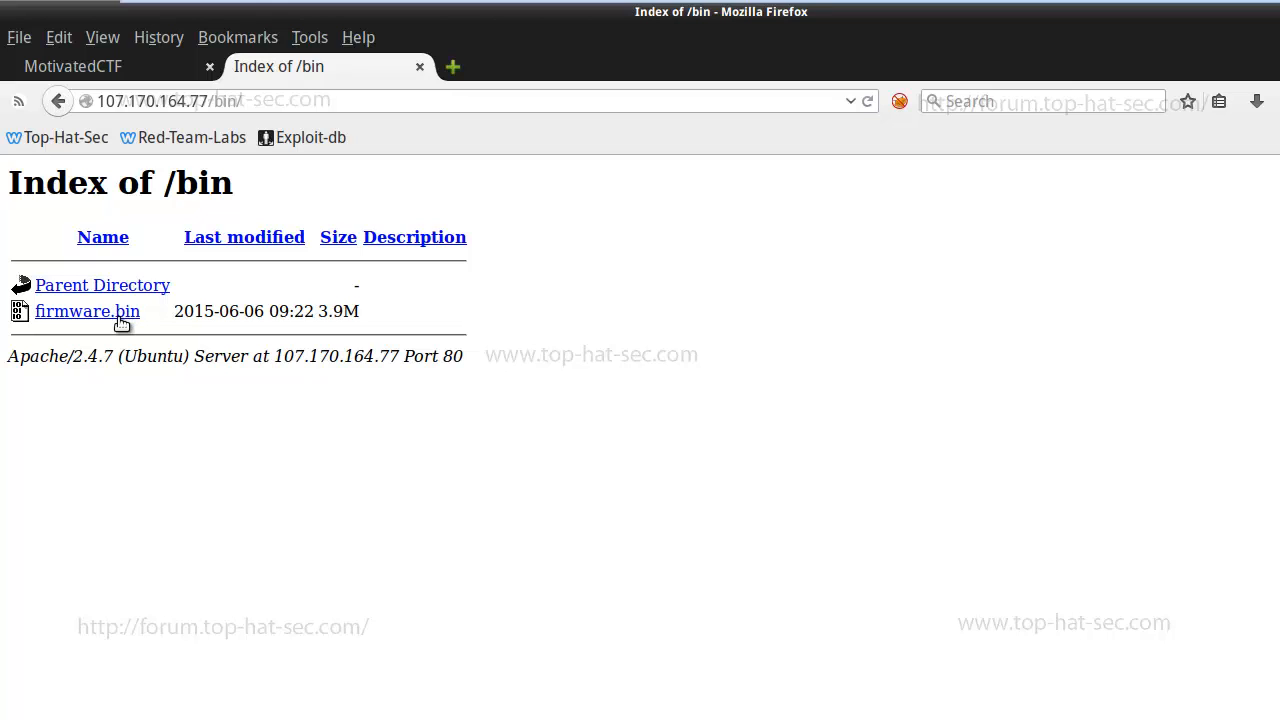
click(88, 312)
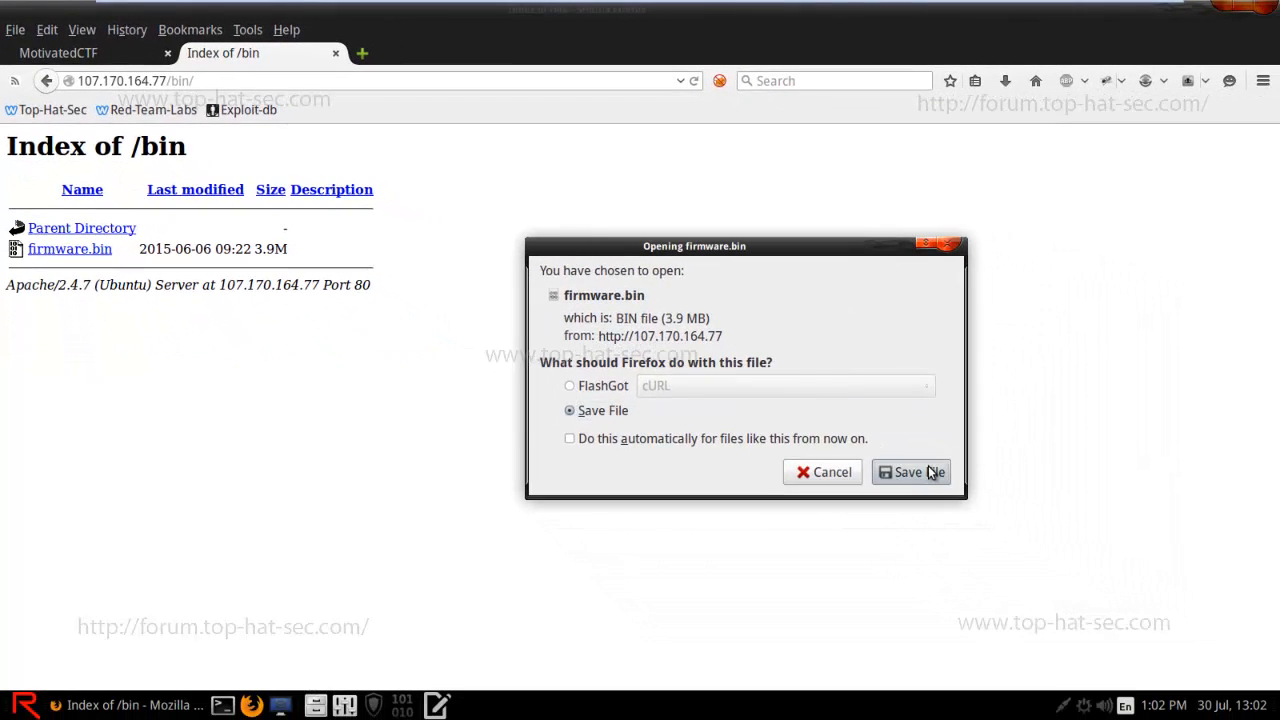
click(908, 472)
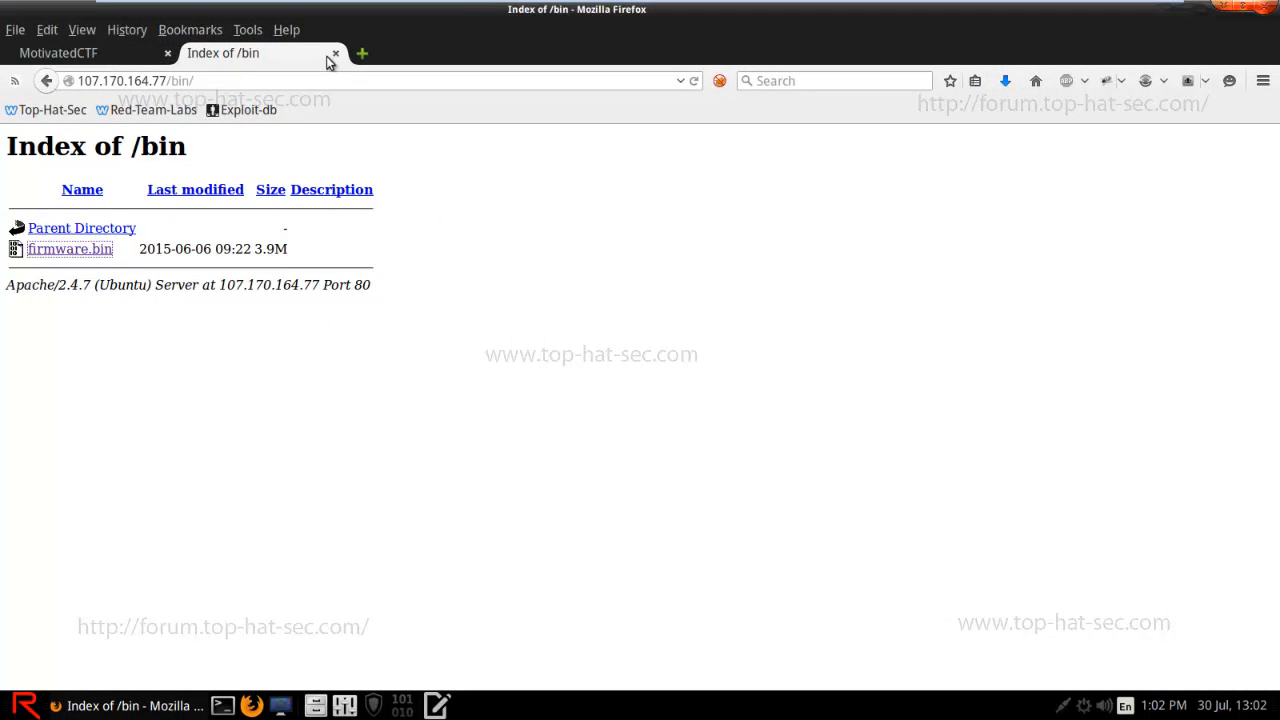
mouse_move(336, 52)
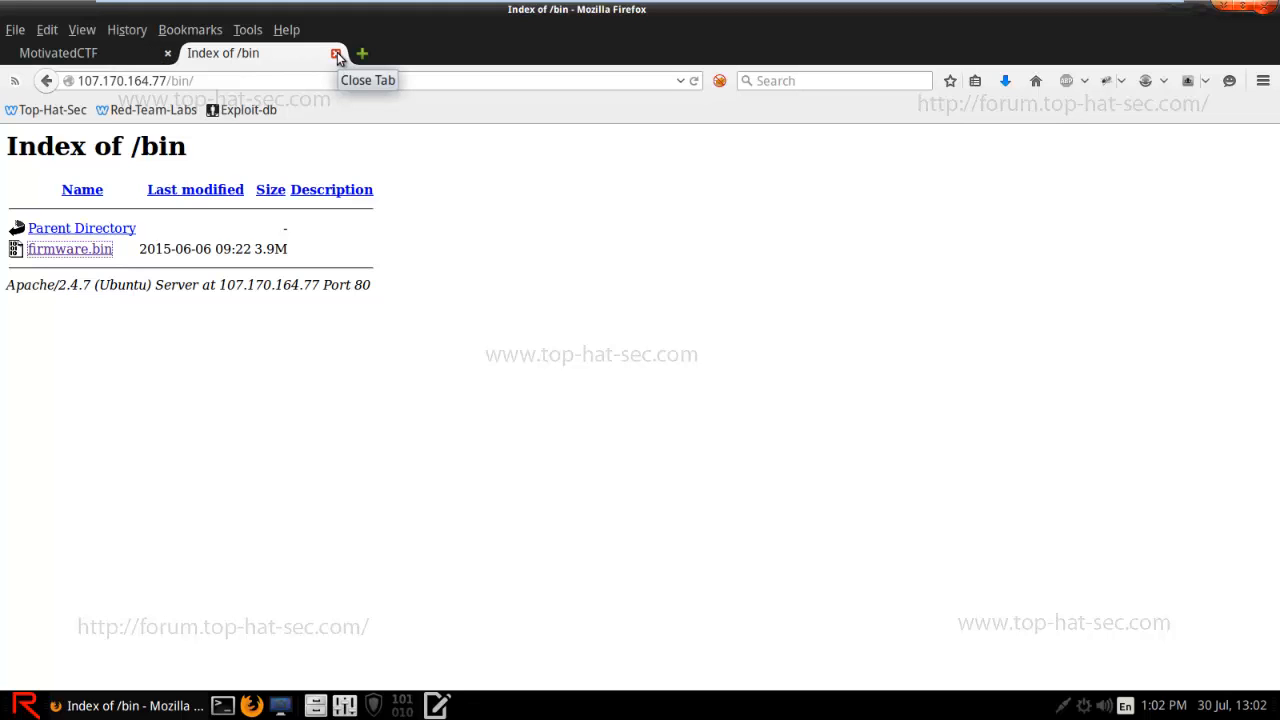
Close the Index of /bin listing so the desktop with firmware.bin shows.
click(338, 52)
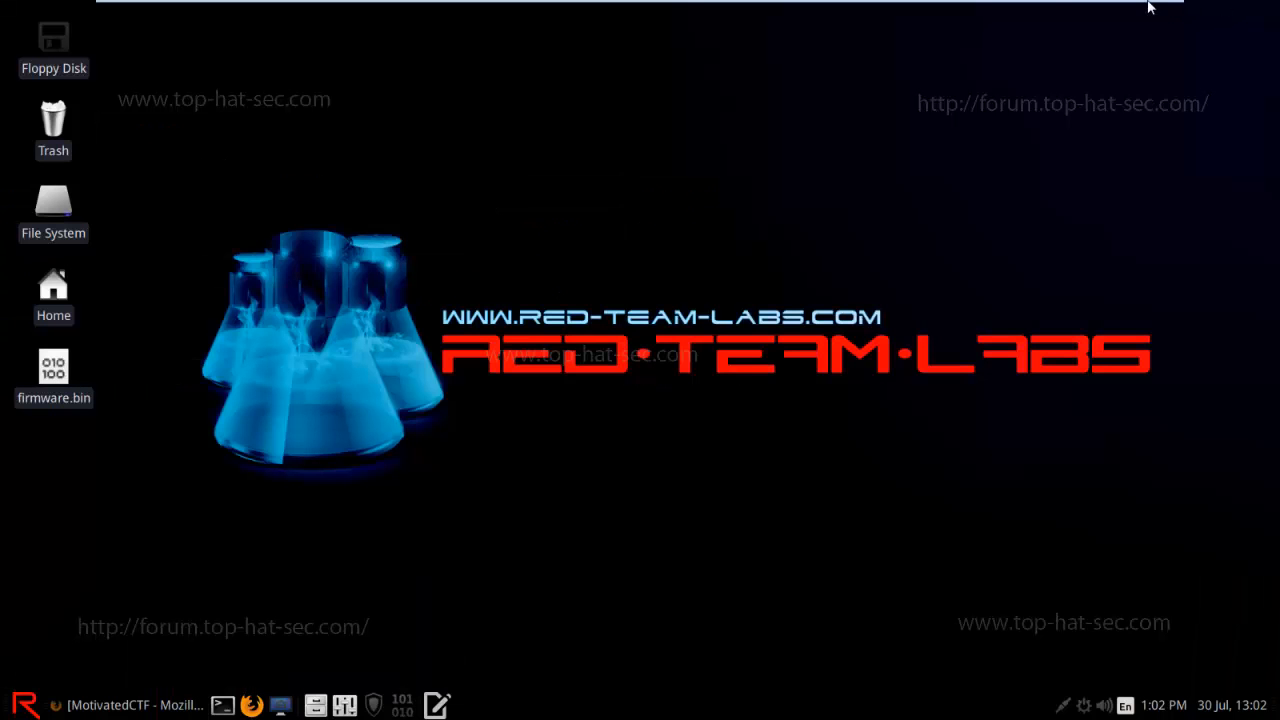
mouse_move(88, 528)
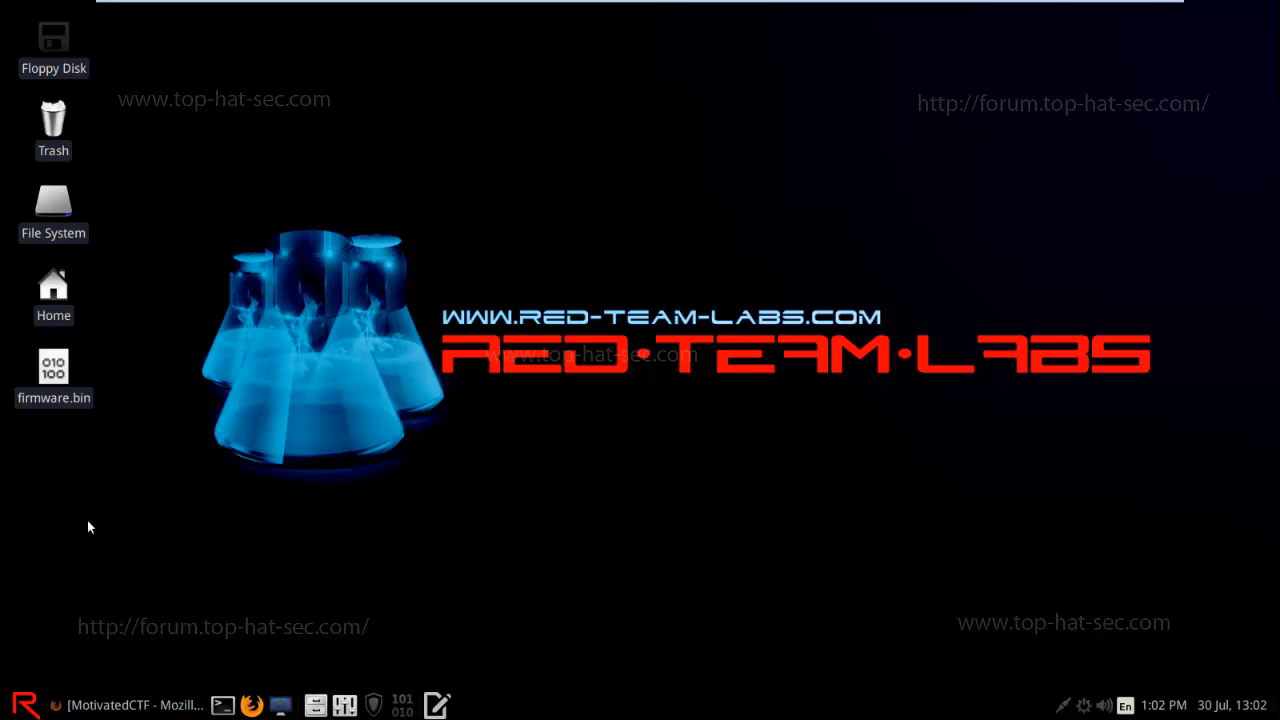
mouse_move(52, 370)
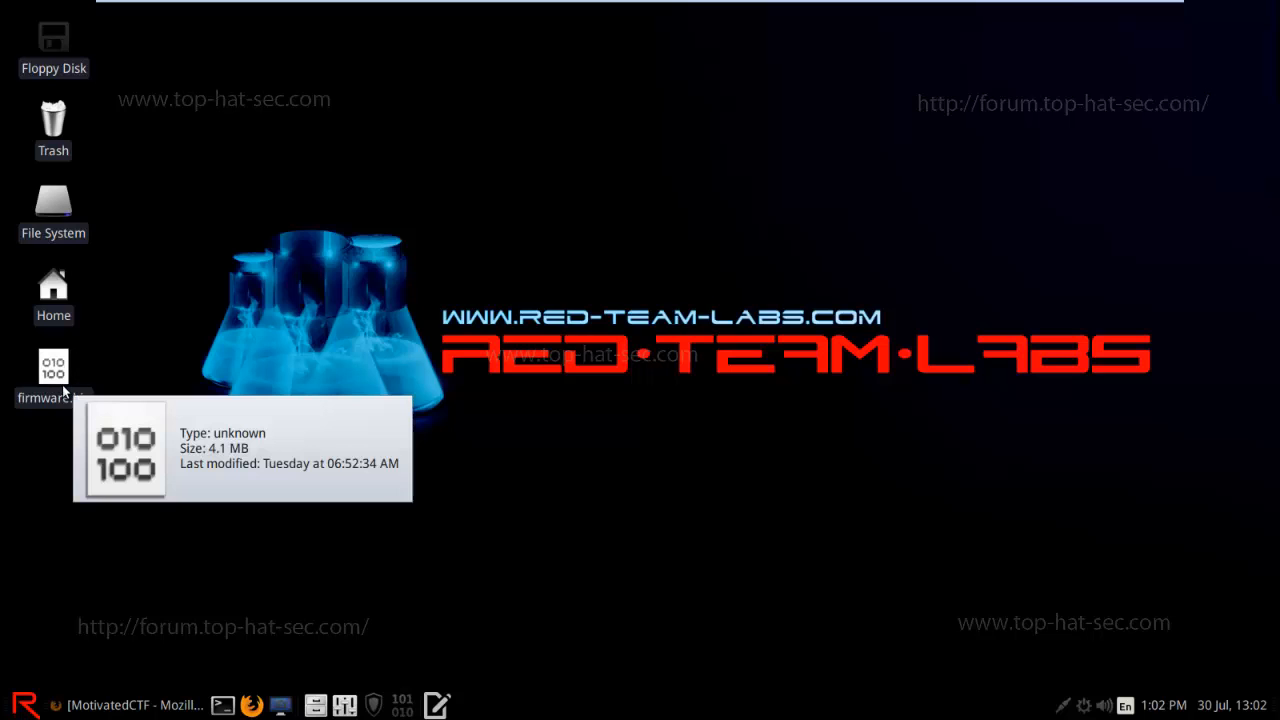
mouse_move(528, 502)
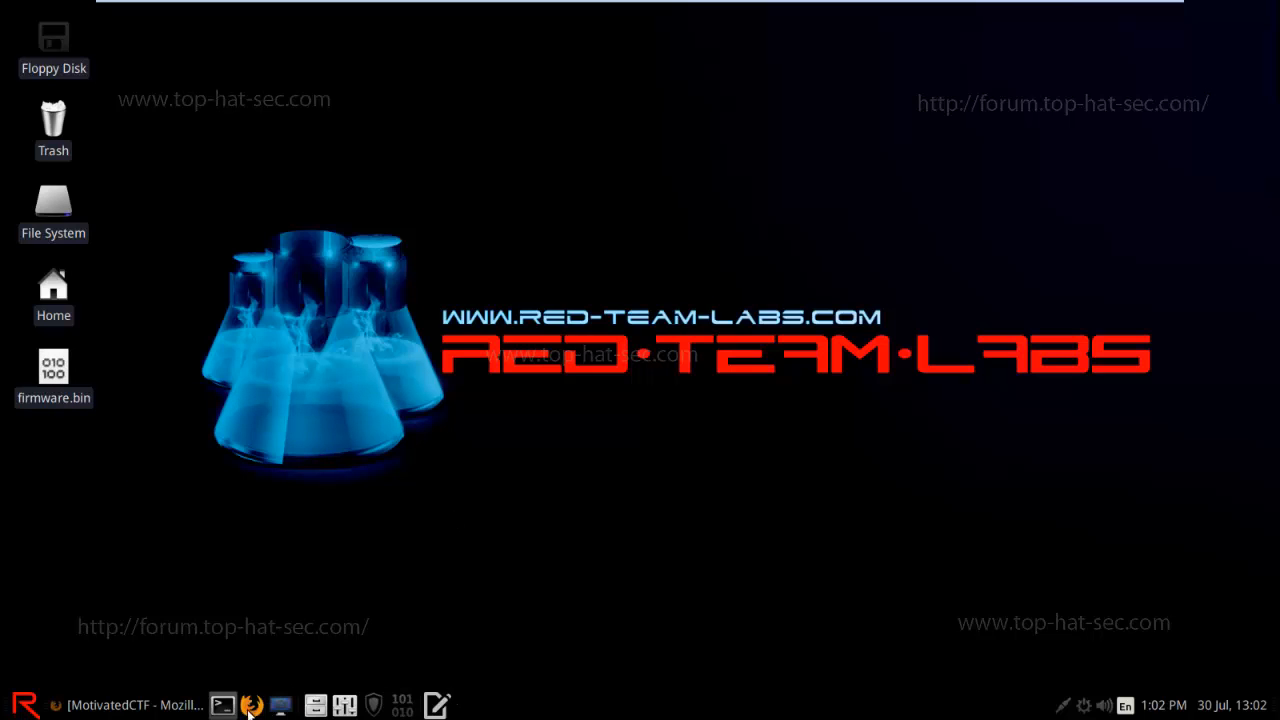
mouse_move(600, 466)
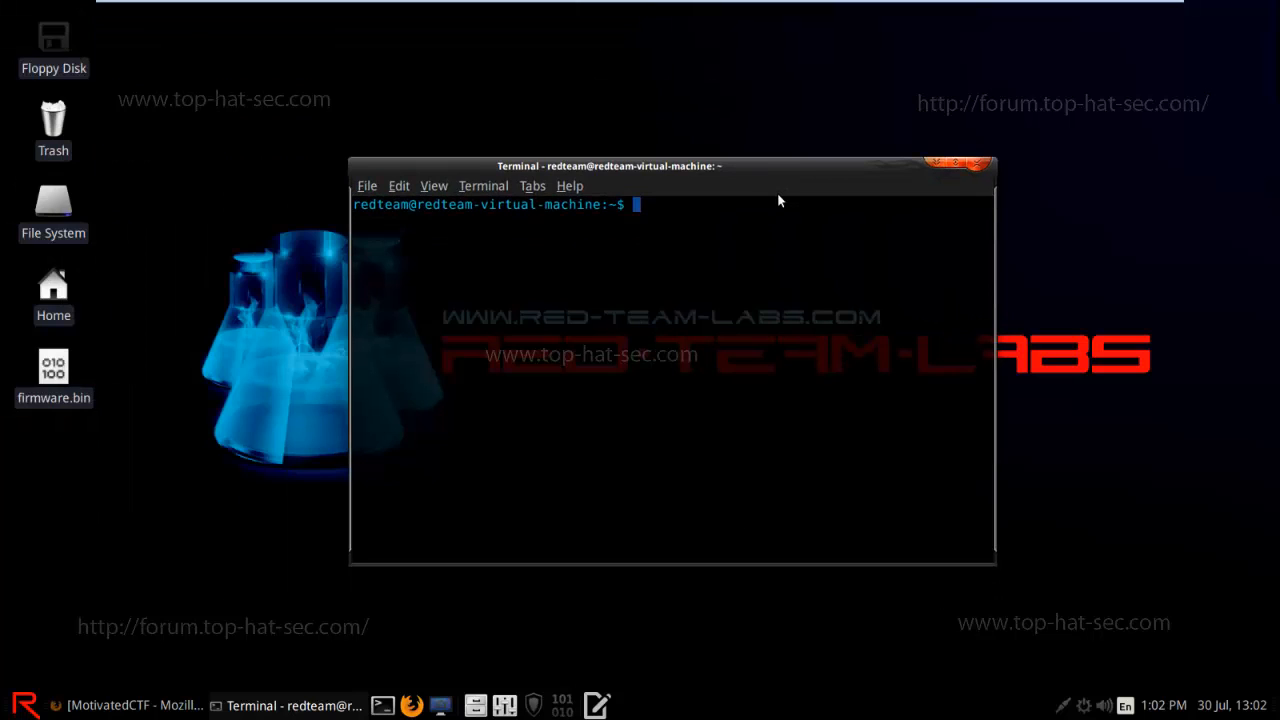
Change into the Desktop folder in the terminal.
text(cd Desktop/)
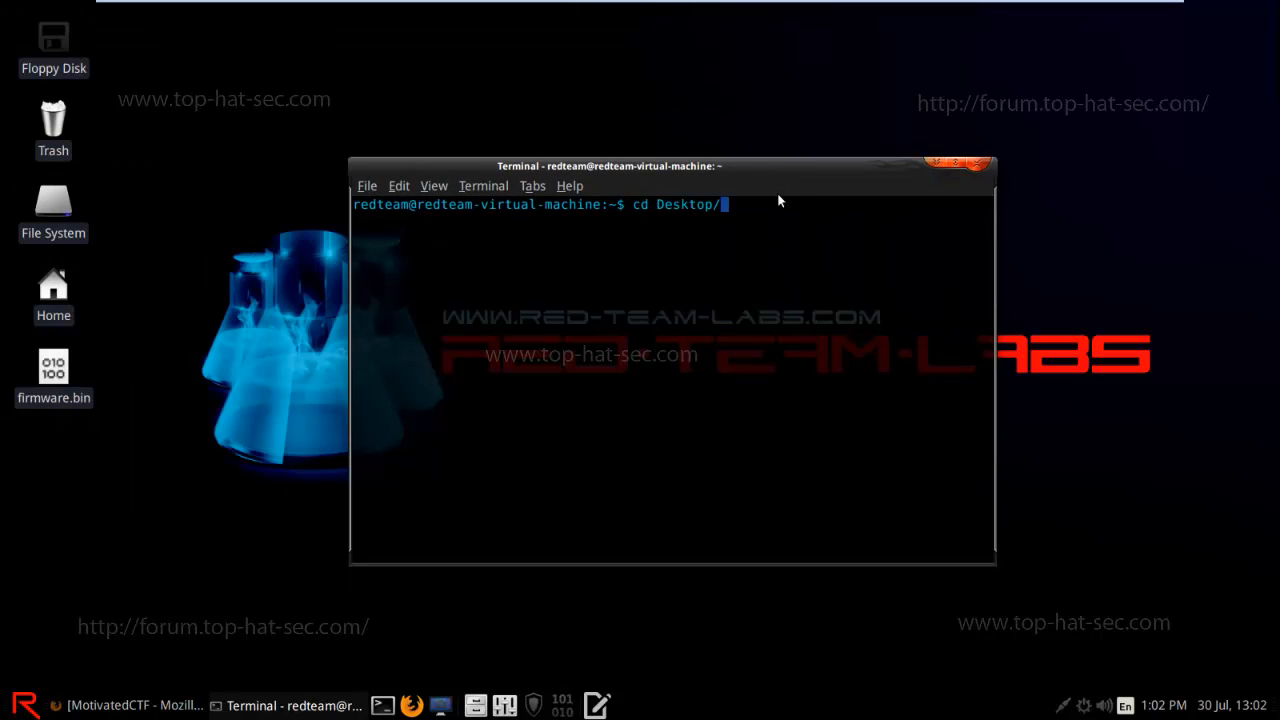
key(Return)
text(s)
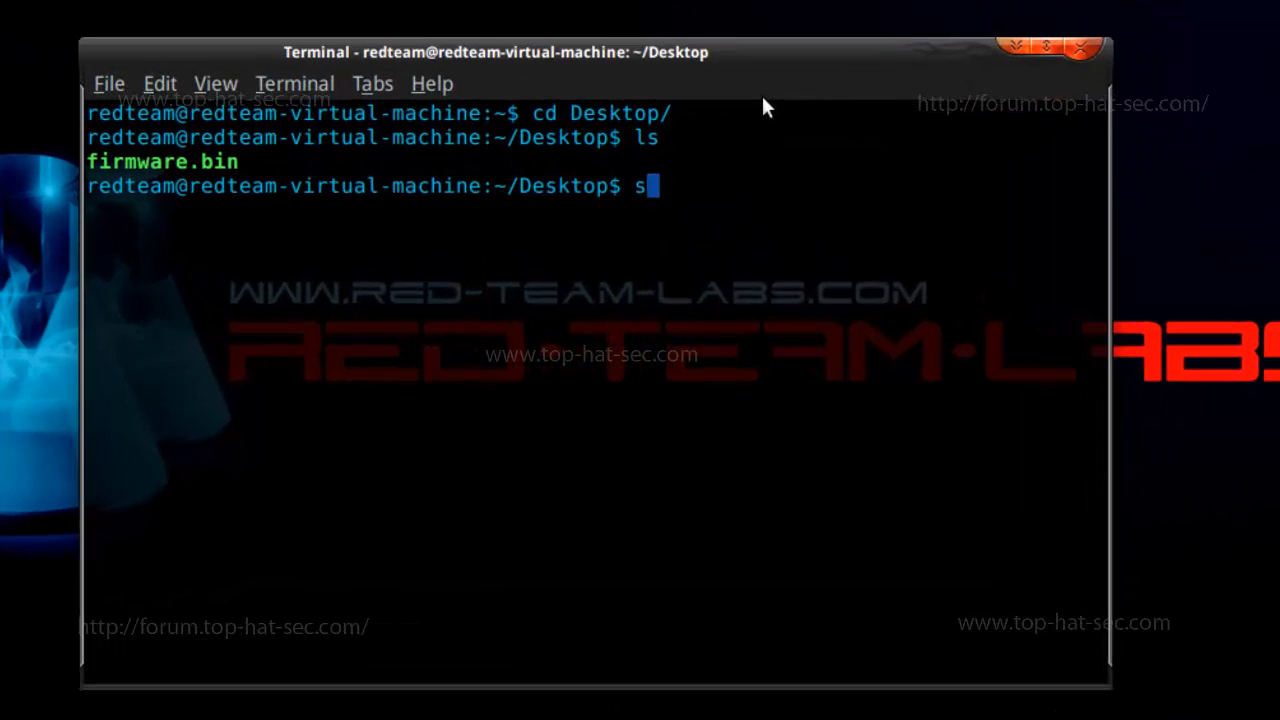
Run strings firmware.bin | grep ver, finding 'ver. 1.0', and start a binwalk command.
text(trings)
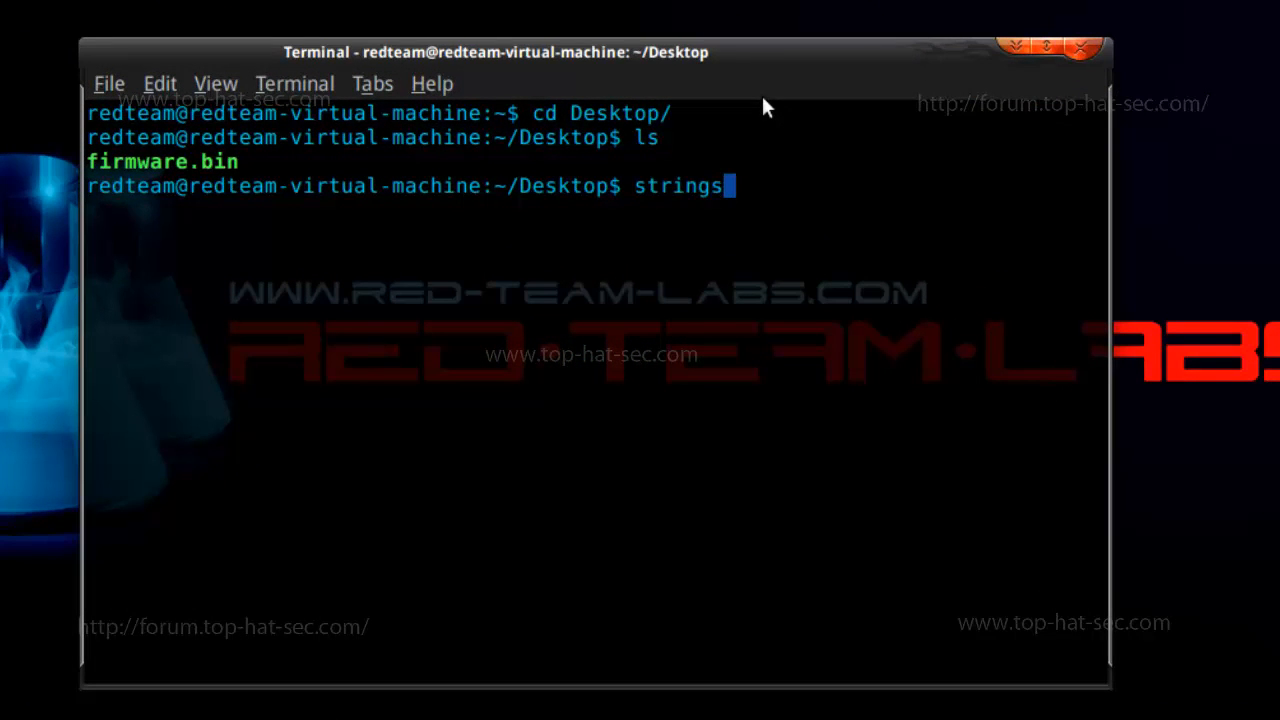
text(firmware.bin)
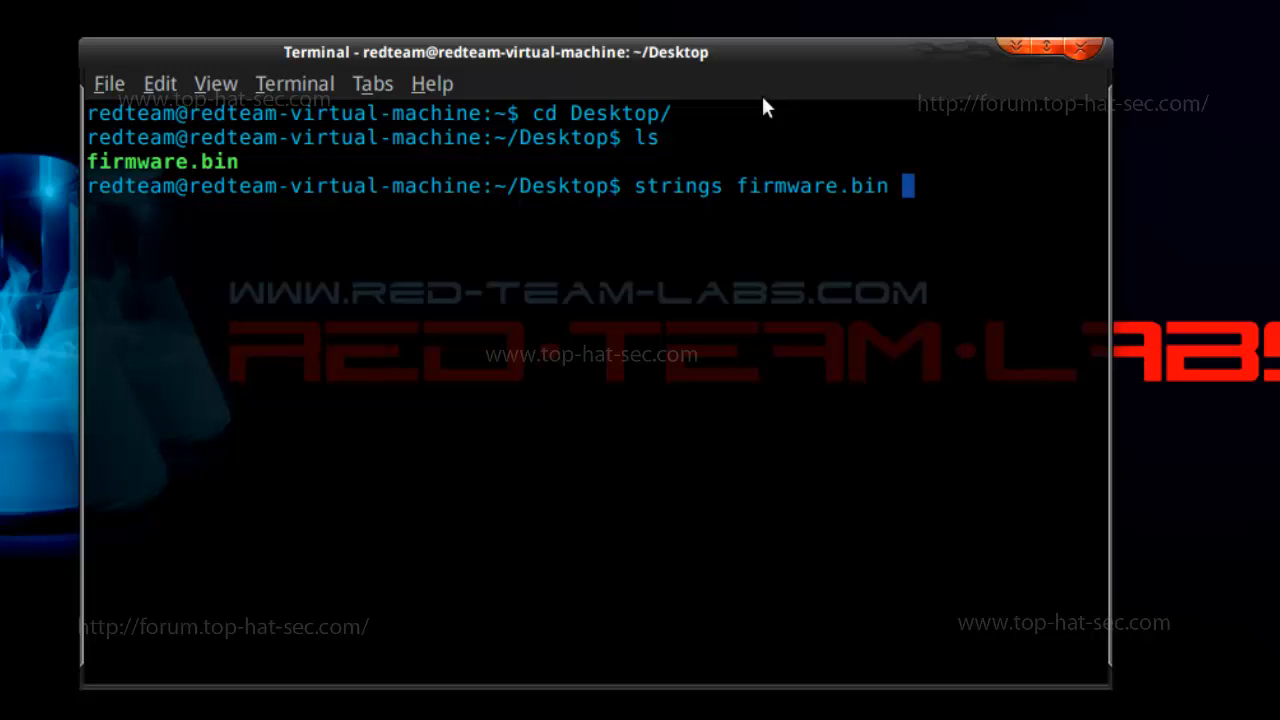
text(| gre)
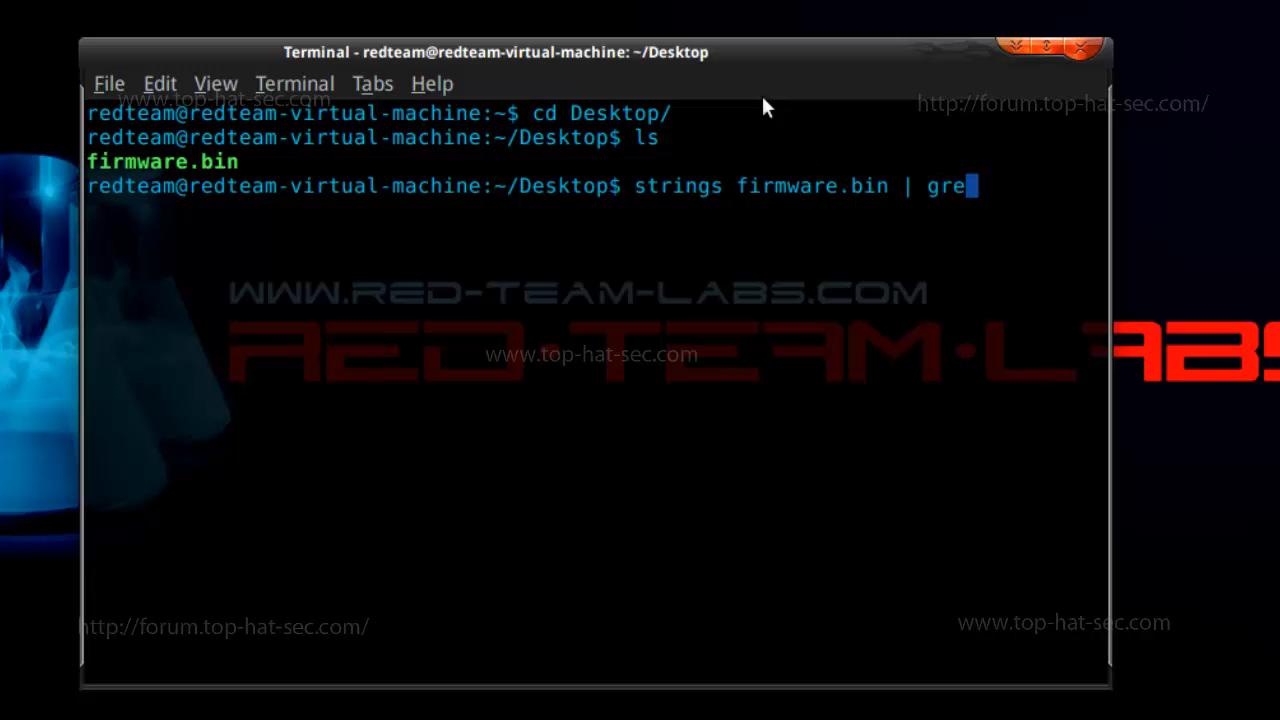
text(p ver)
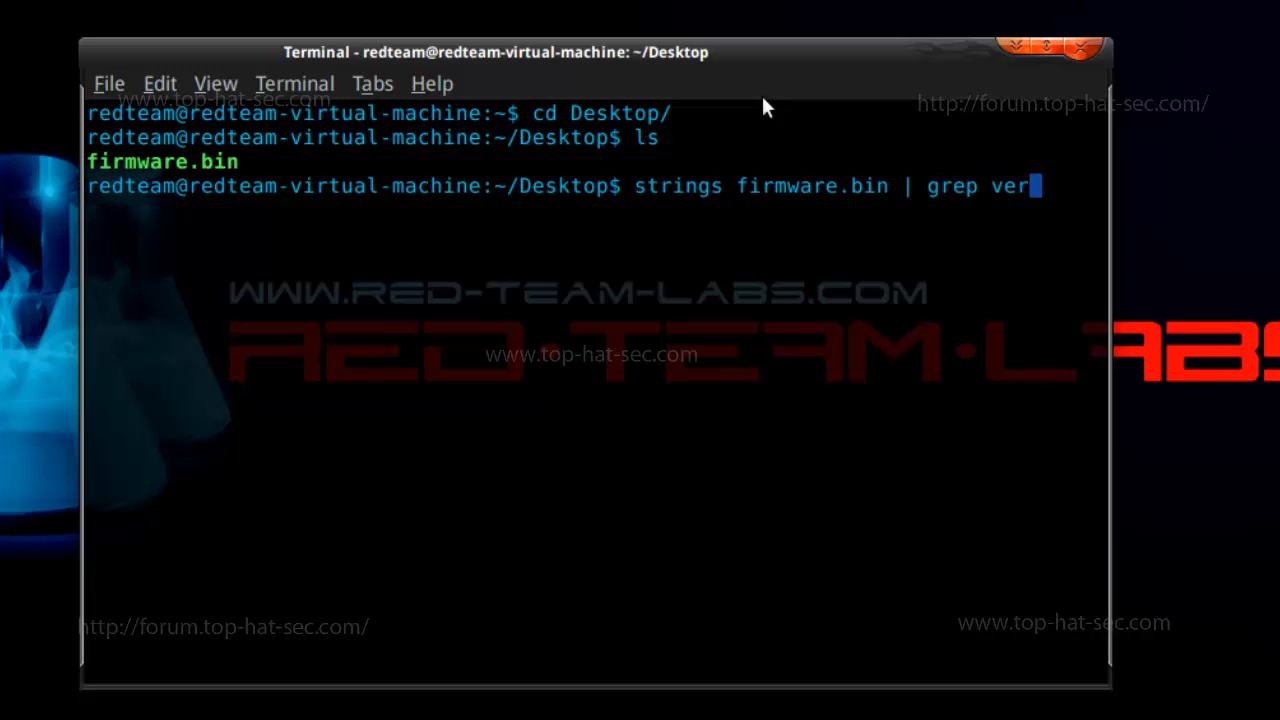
key(Return)
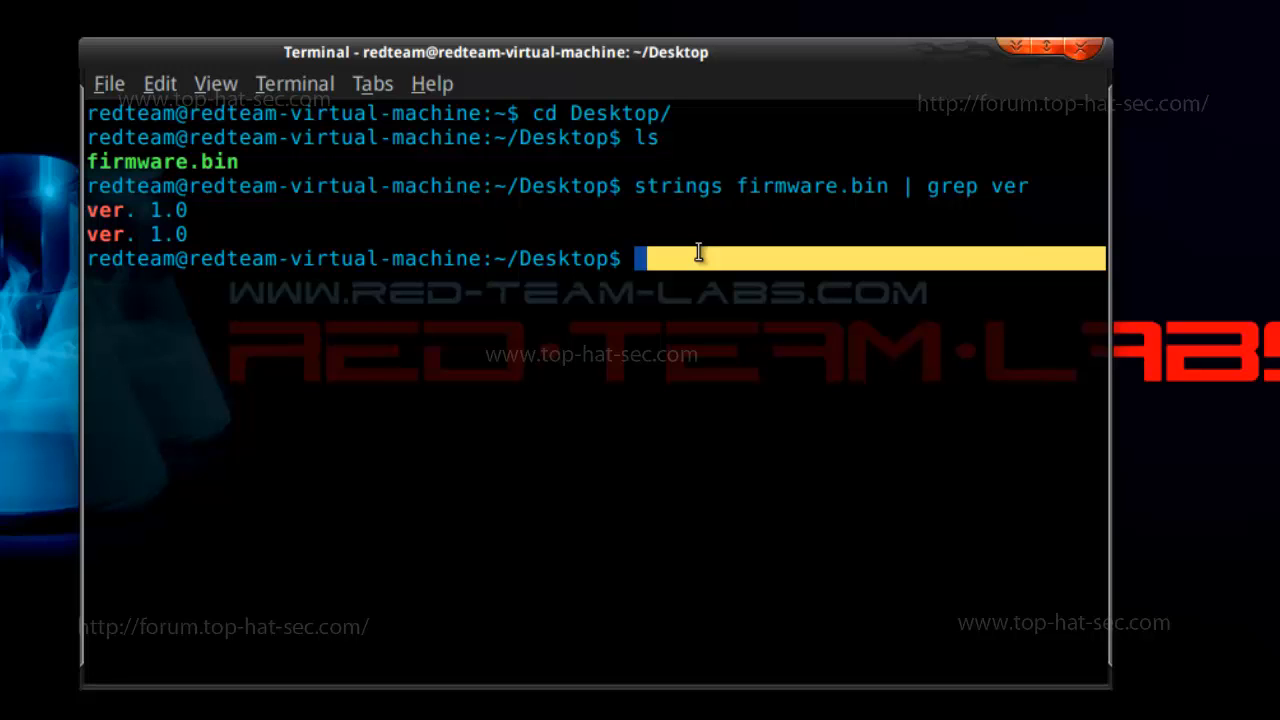
mouse_move(990, 184)
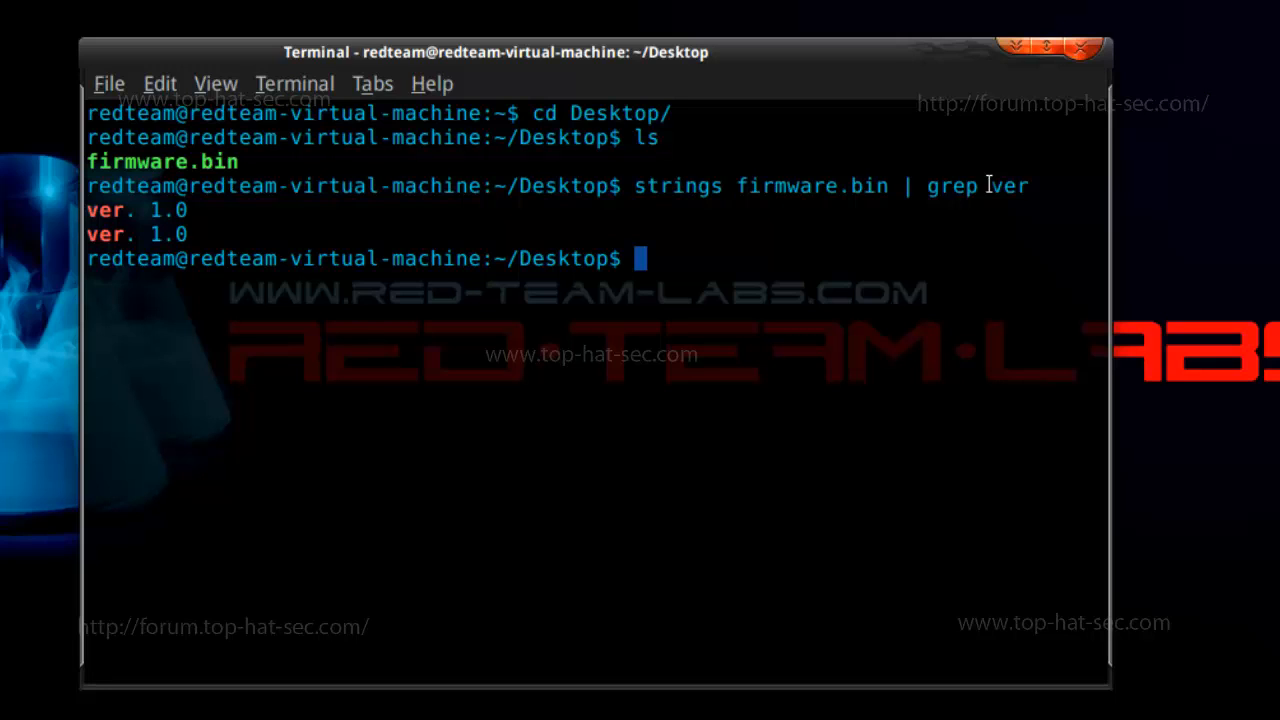
text(binwa)
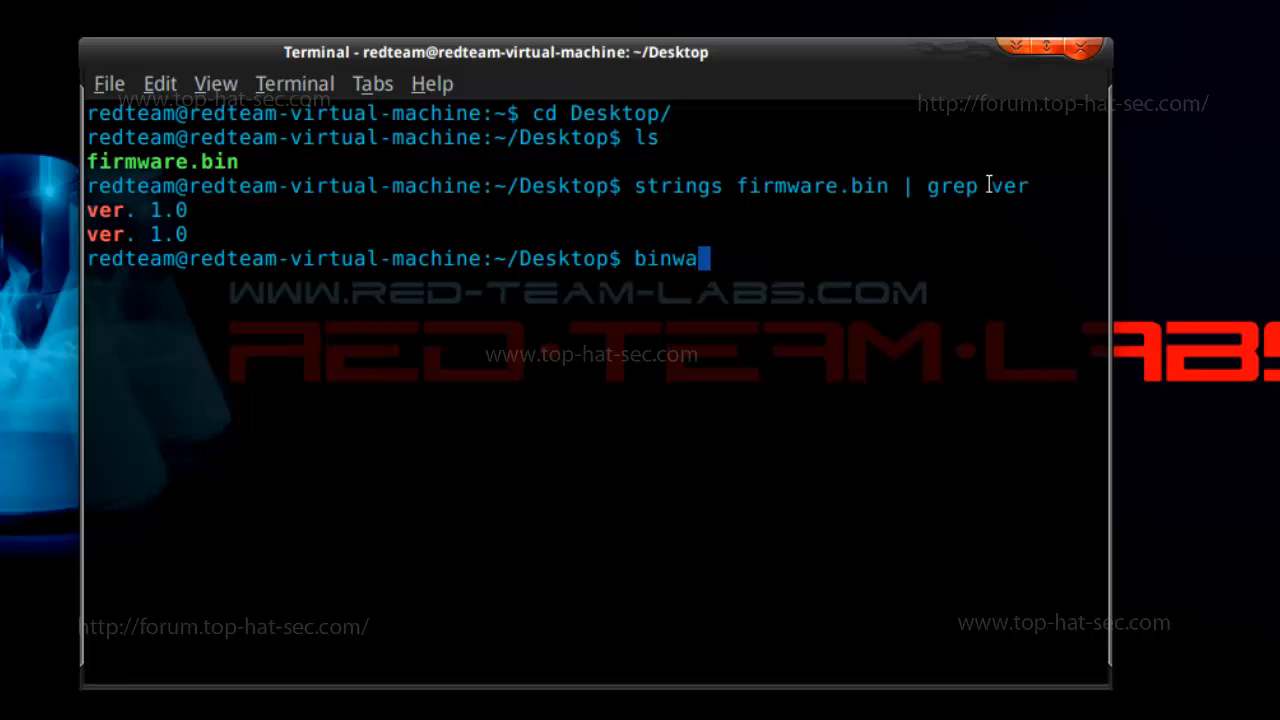
text(lk)
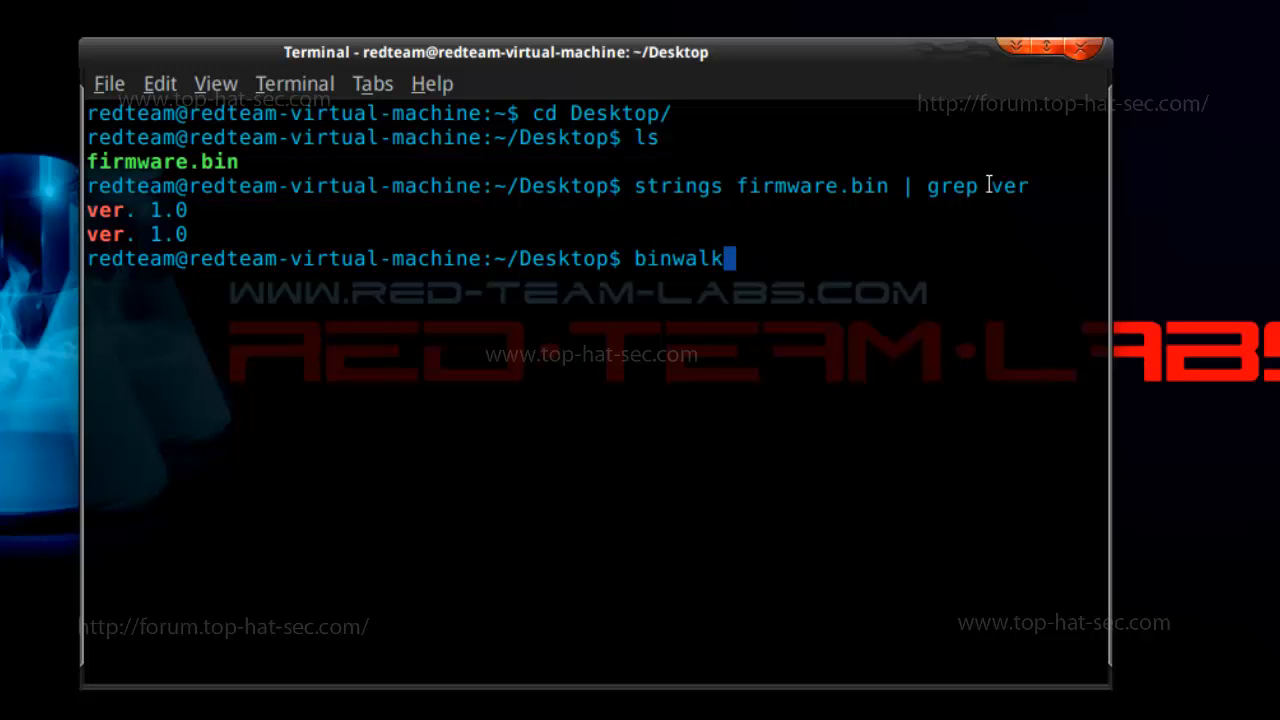
mouse_move(988, 184)
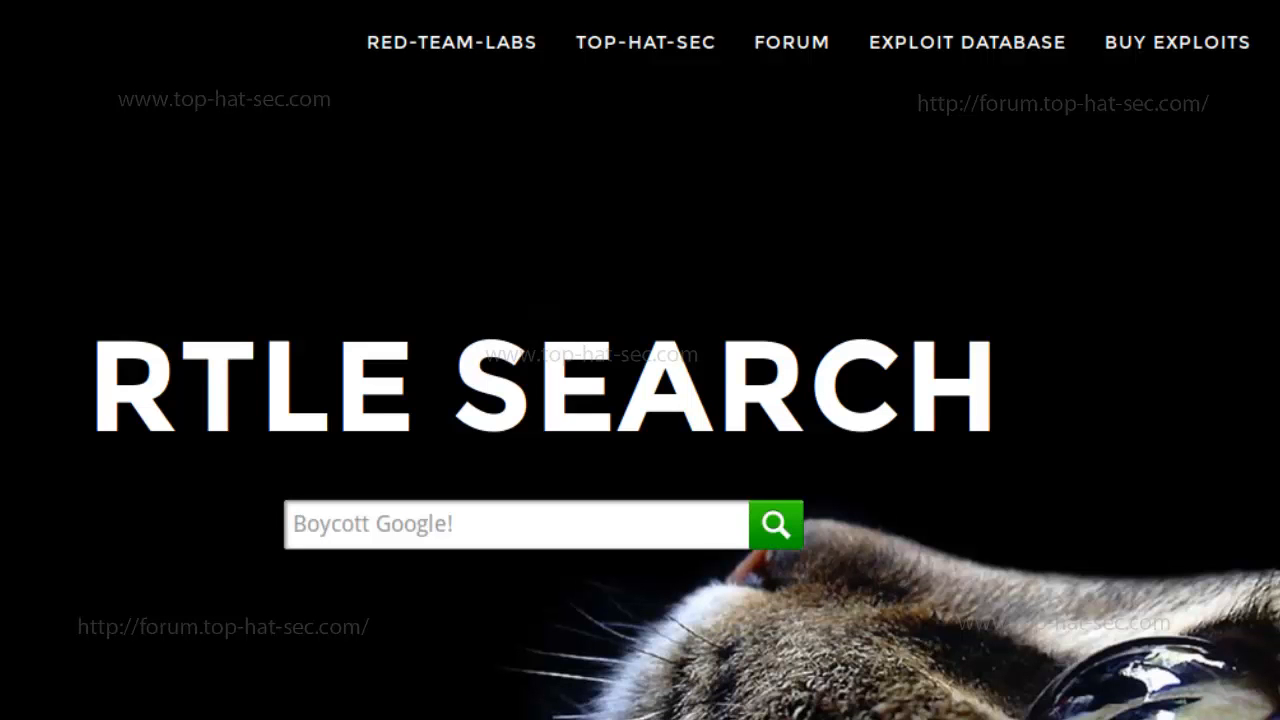
Search the web for binwalk, then go back to the terminal.
text(b)
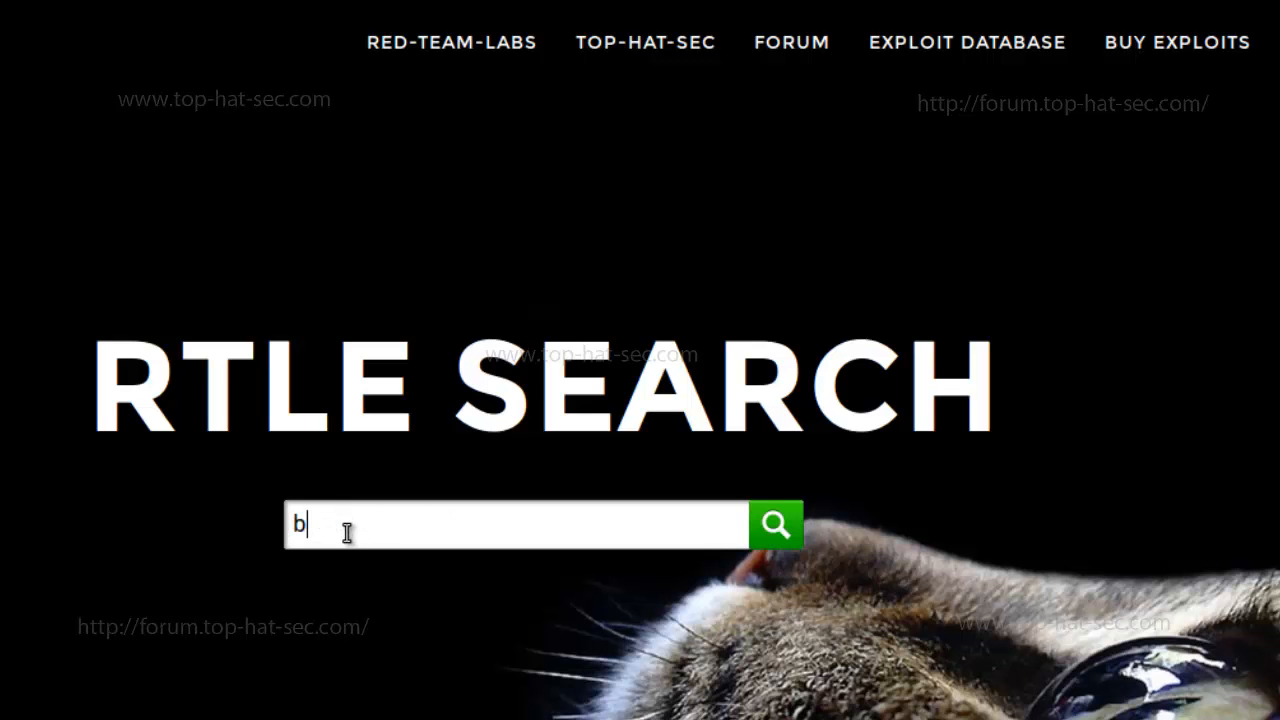
text(inwalk)
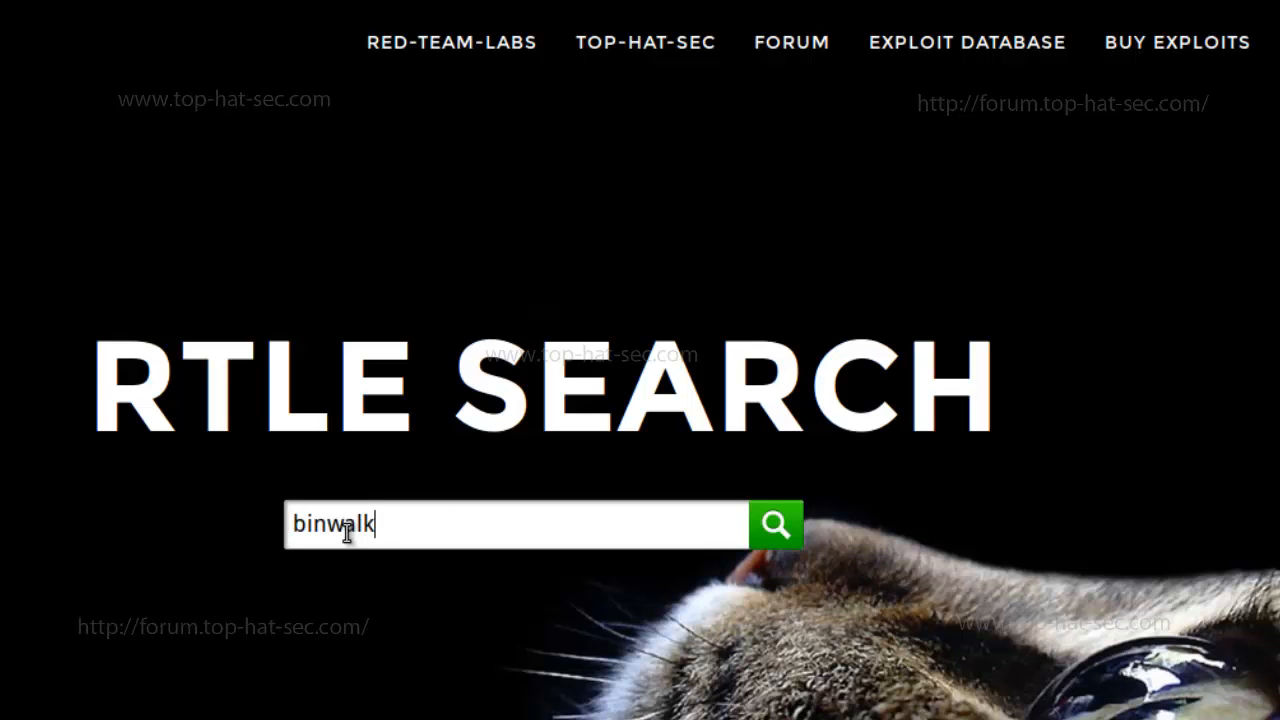
click(776, 524)
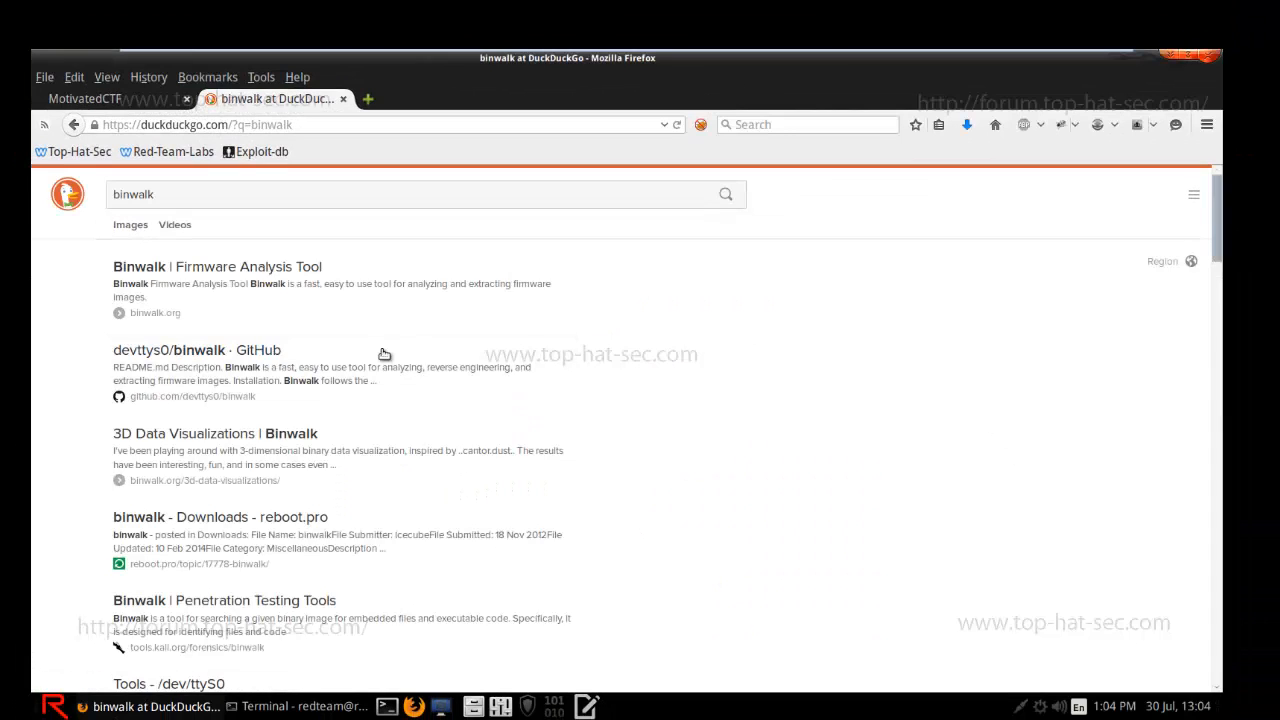
mouse_move(240, 380)
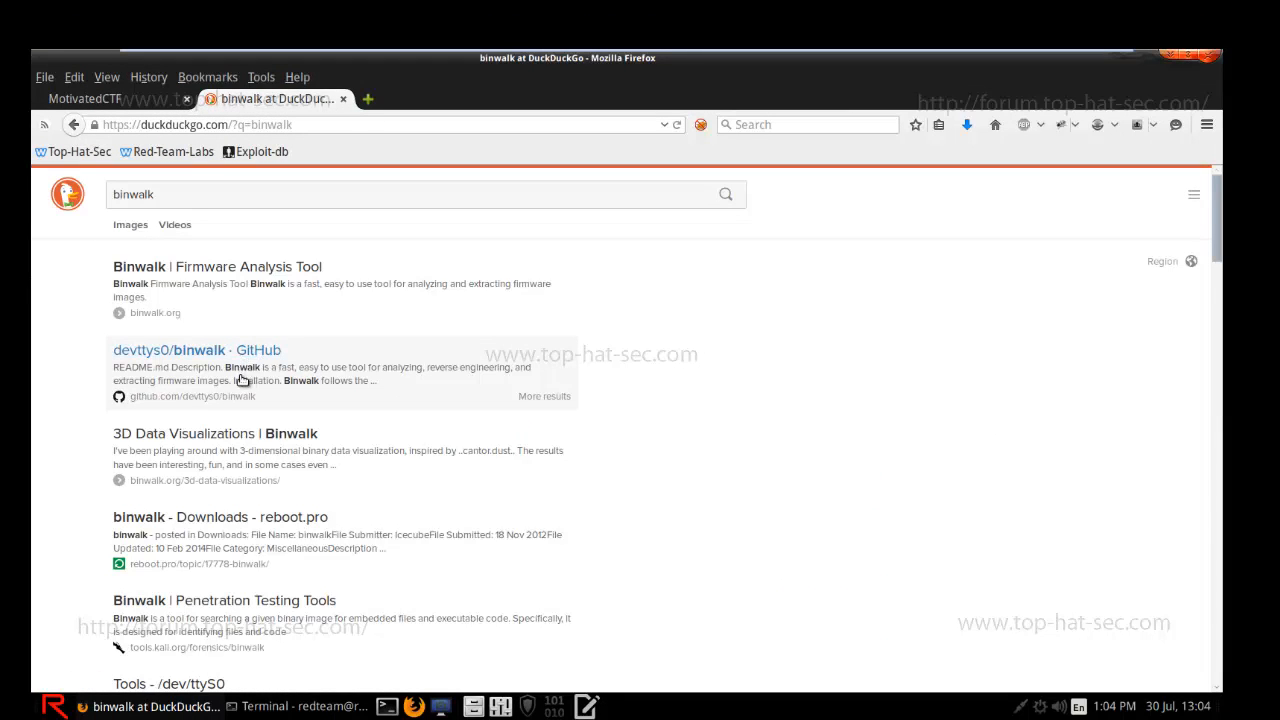
mouse_move(350, 378)
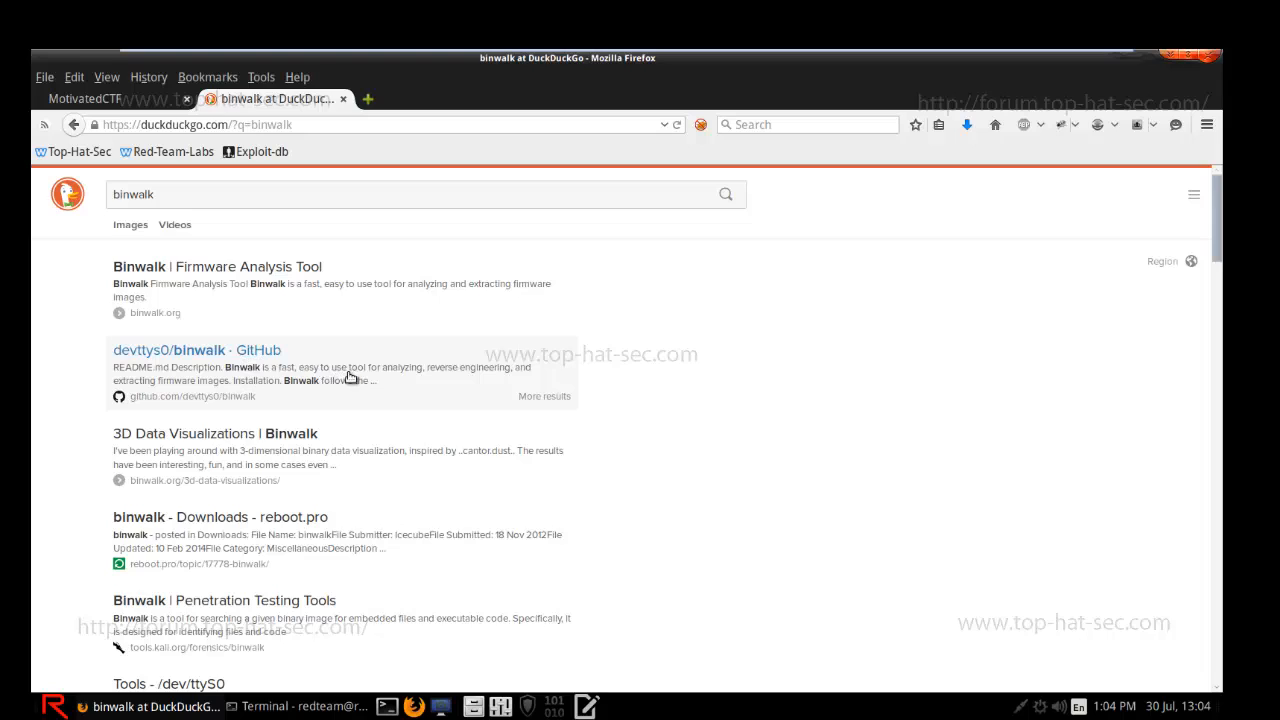
mouse_move(586, 384)
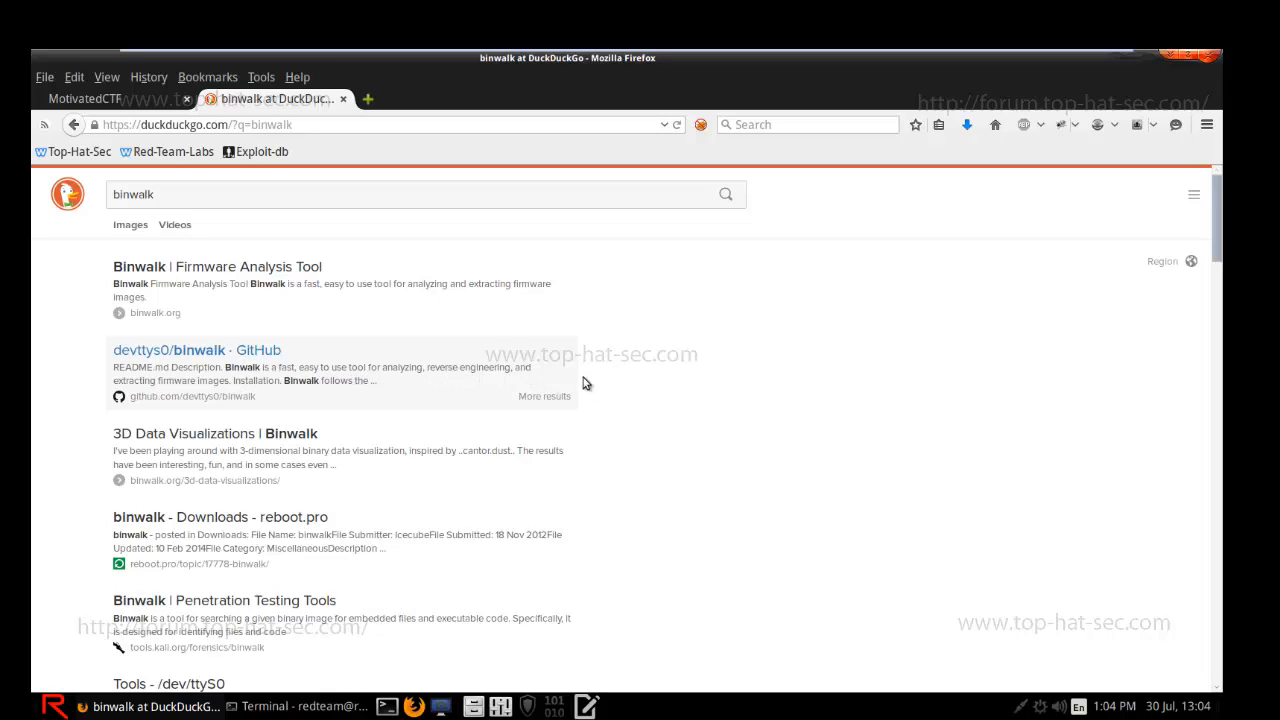
mouse_move(216, 388)
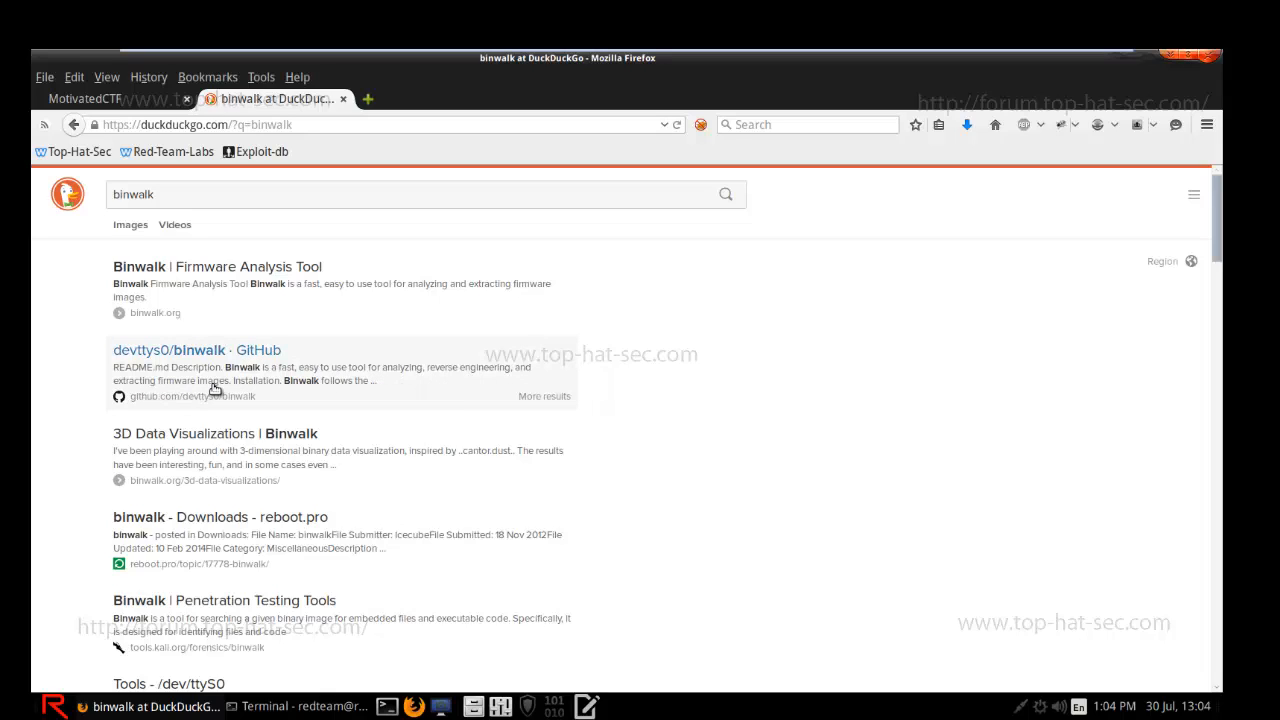
mouse_move(270, 326)
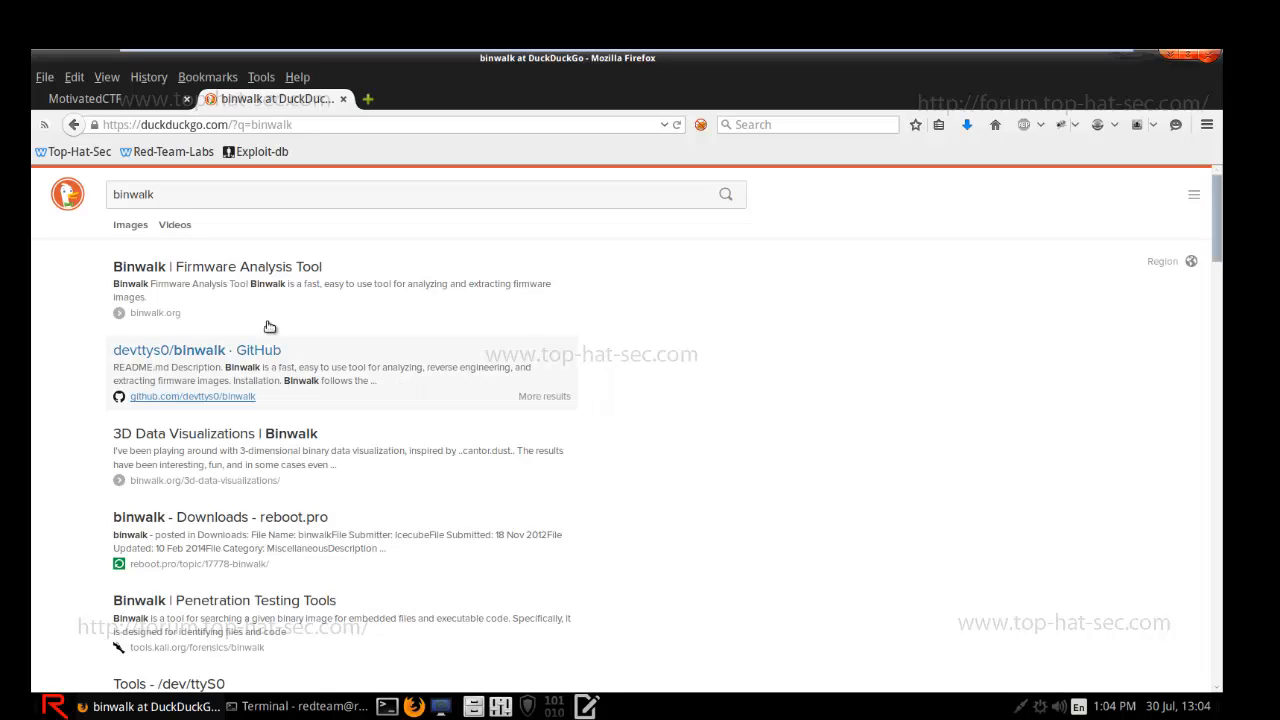
mouse_move(756, 380)
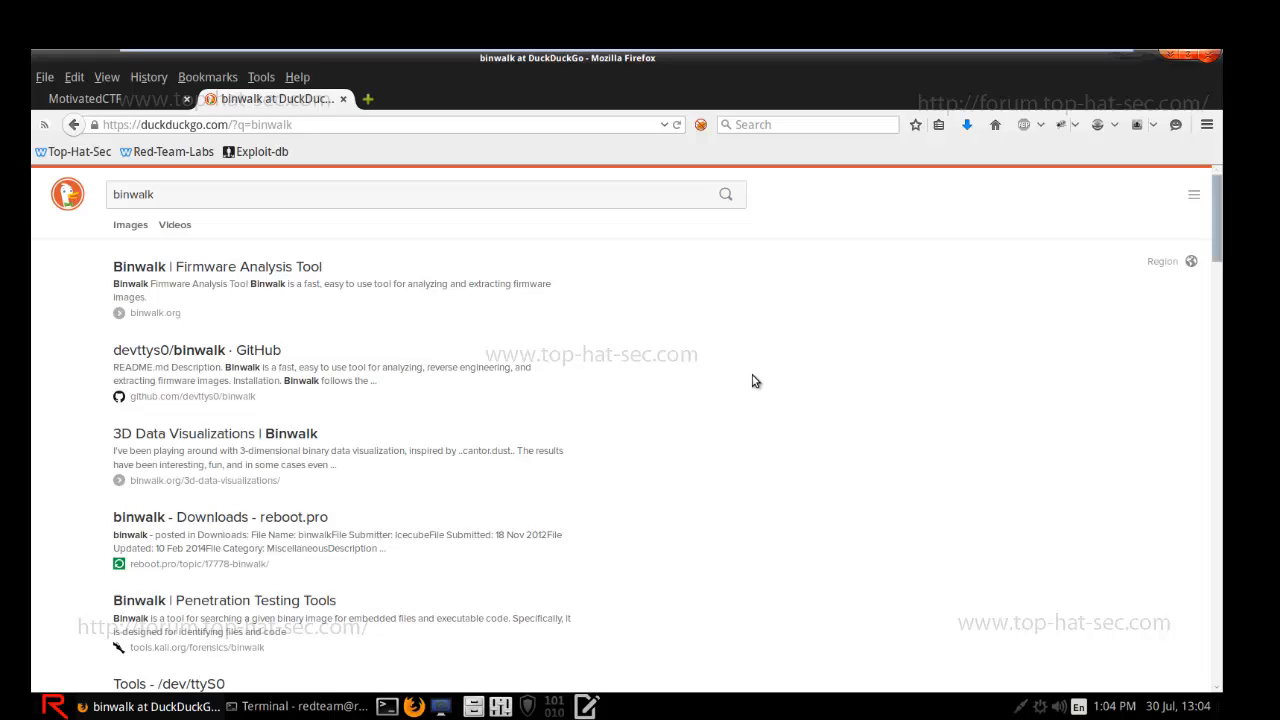
mouse_move(348, 114)
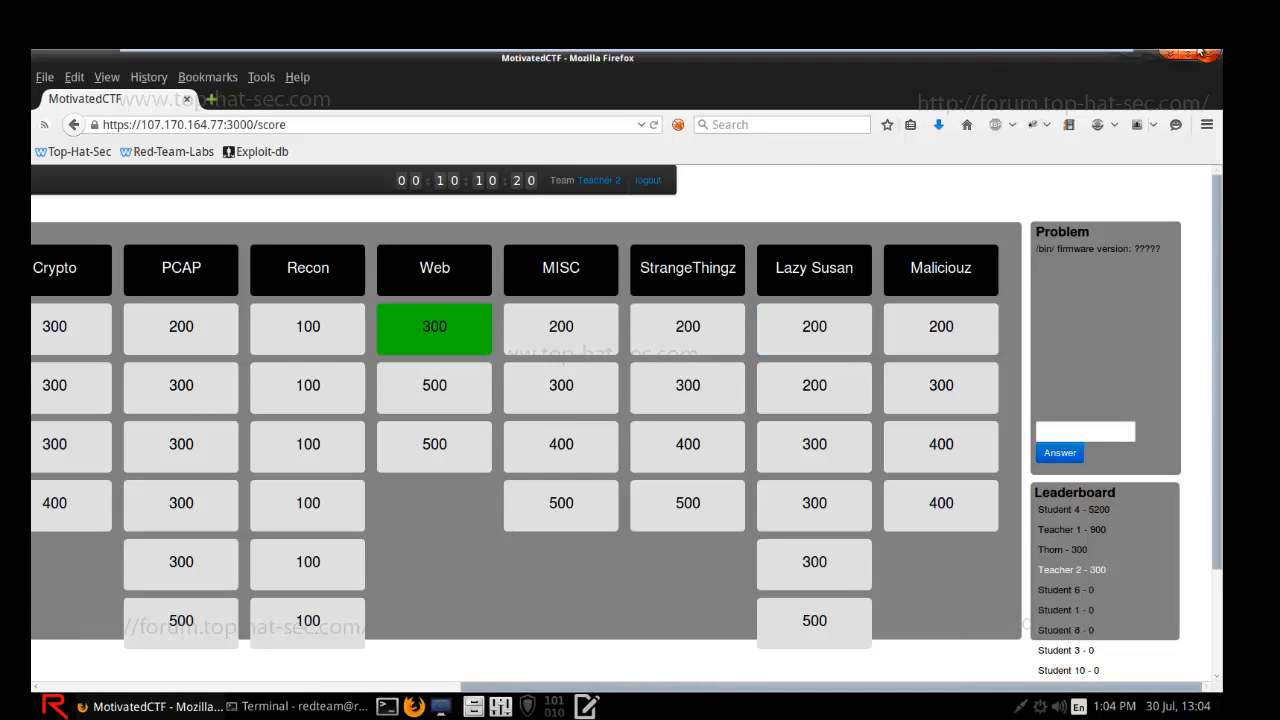
click(300, 706)
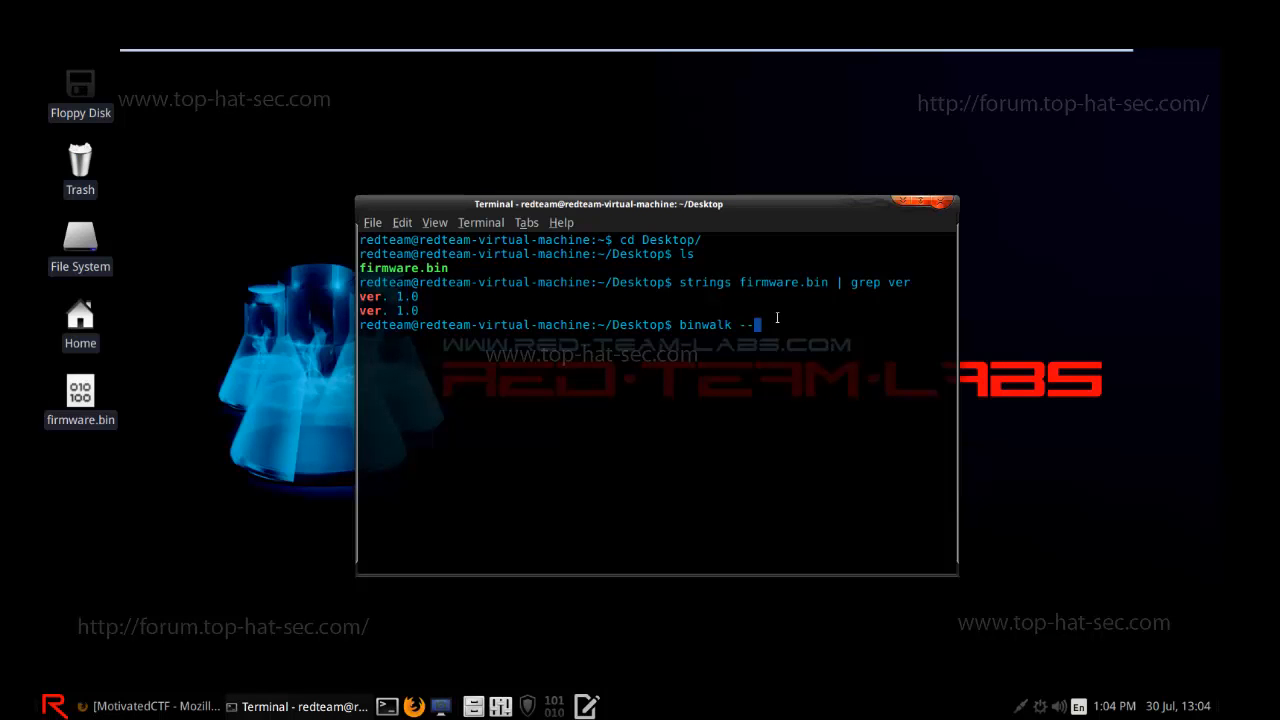
Run binwalk --help and read through its list of scan options.
key(Return)
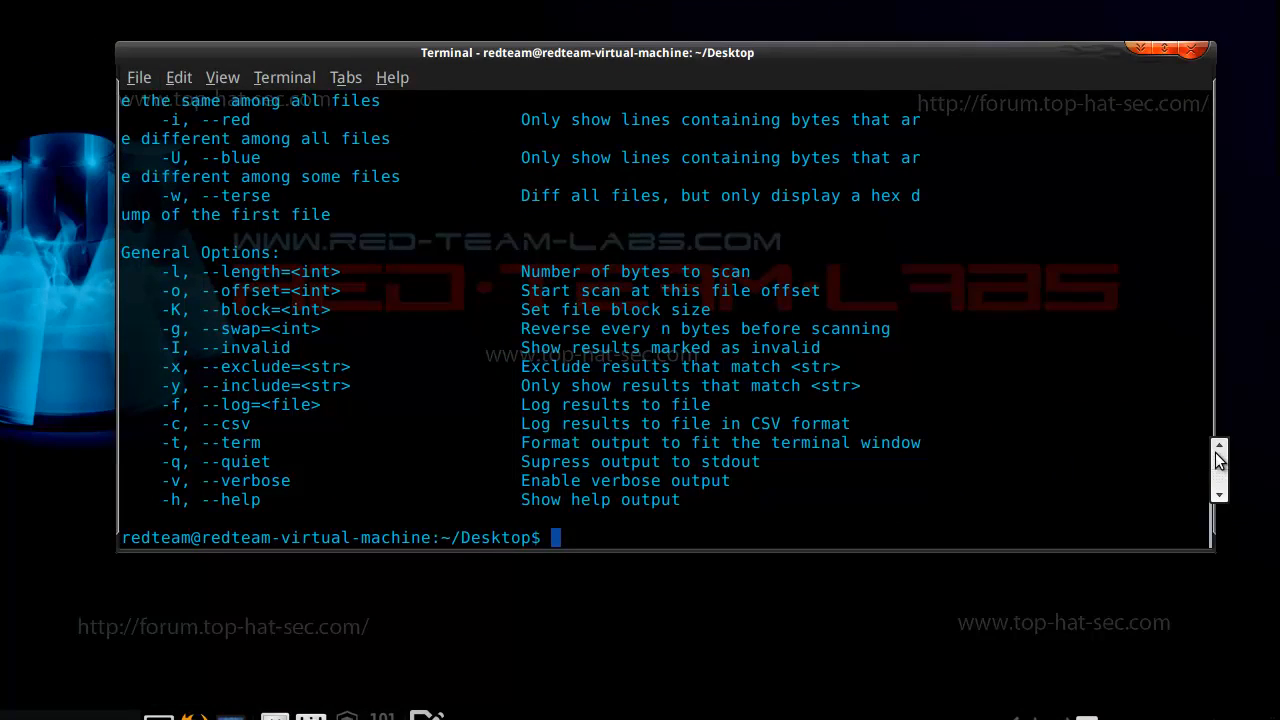
scroll(up, 3)
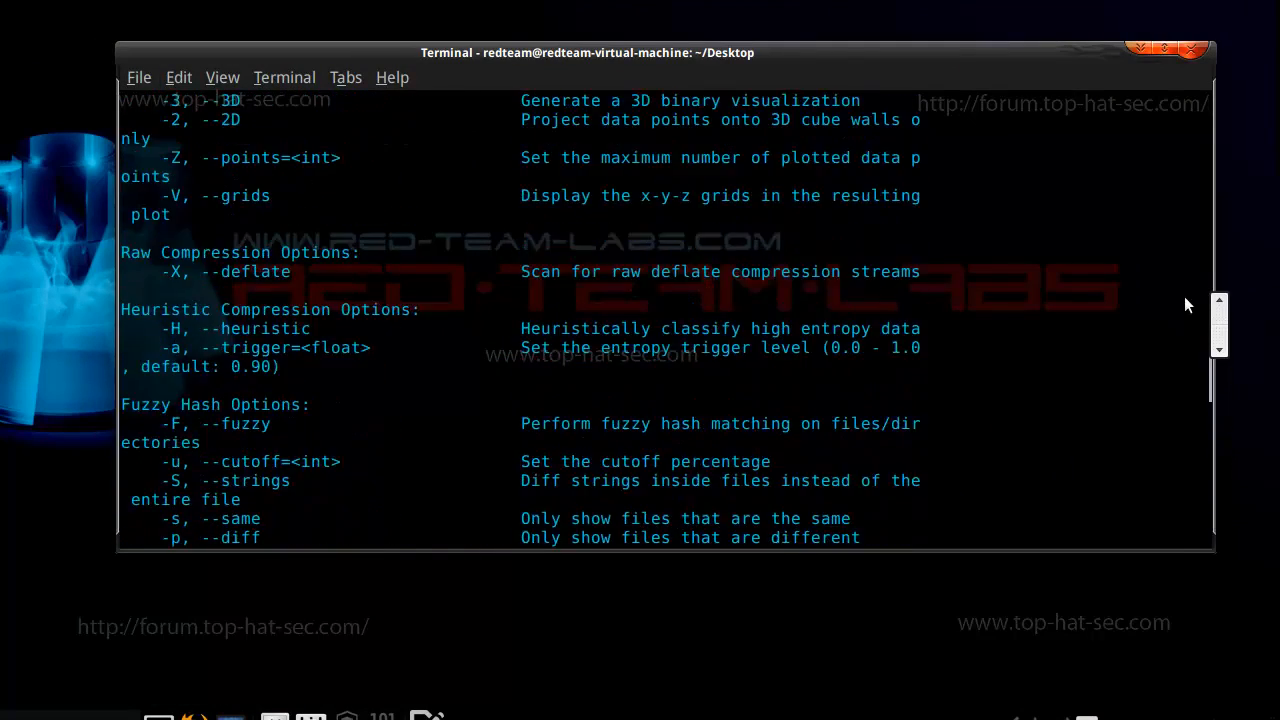
scroll(up, 3)
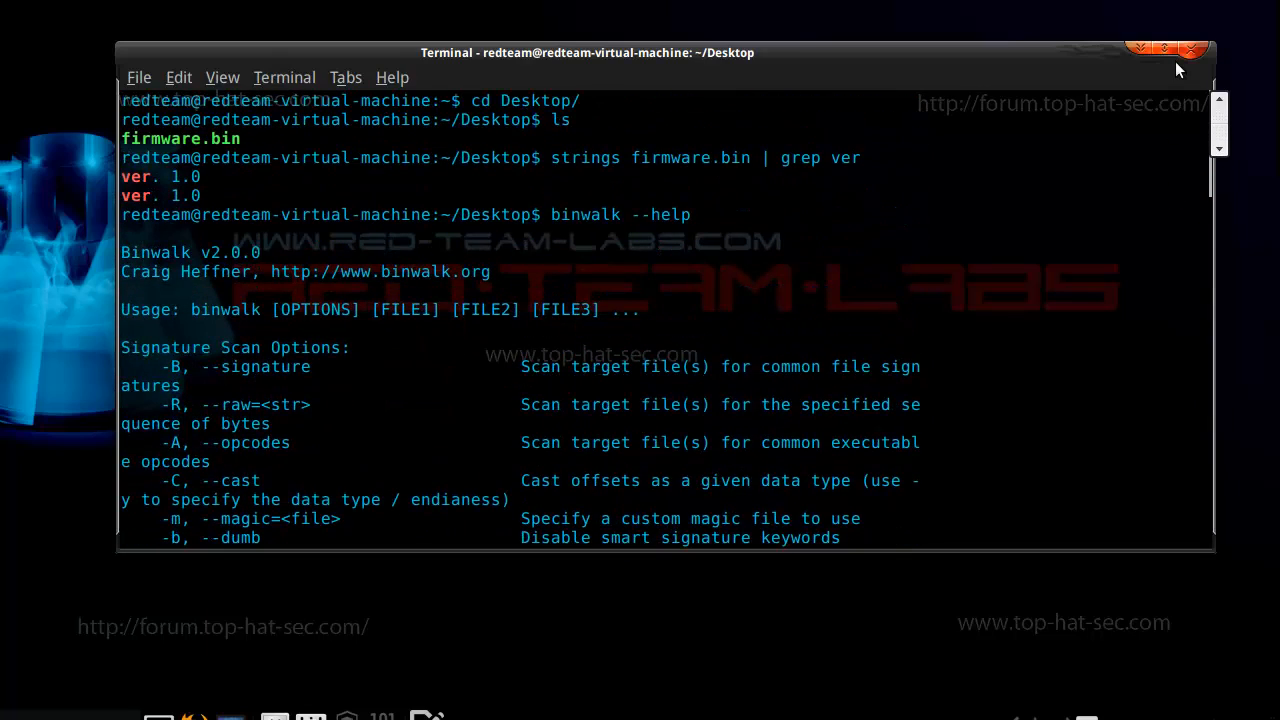
scroll(down, 3)
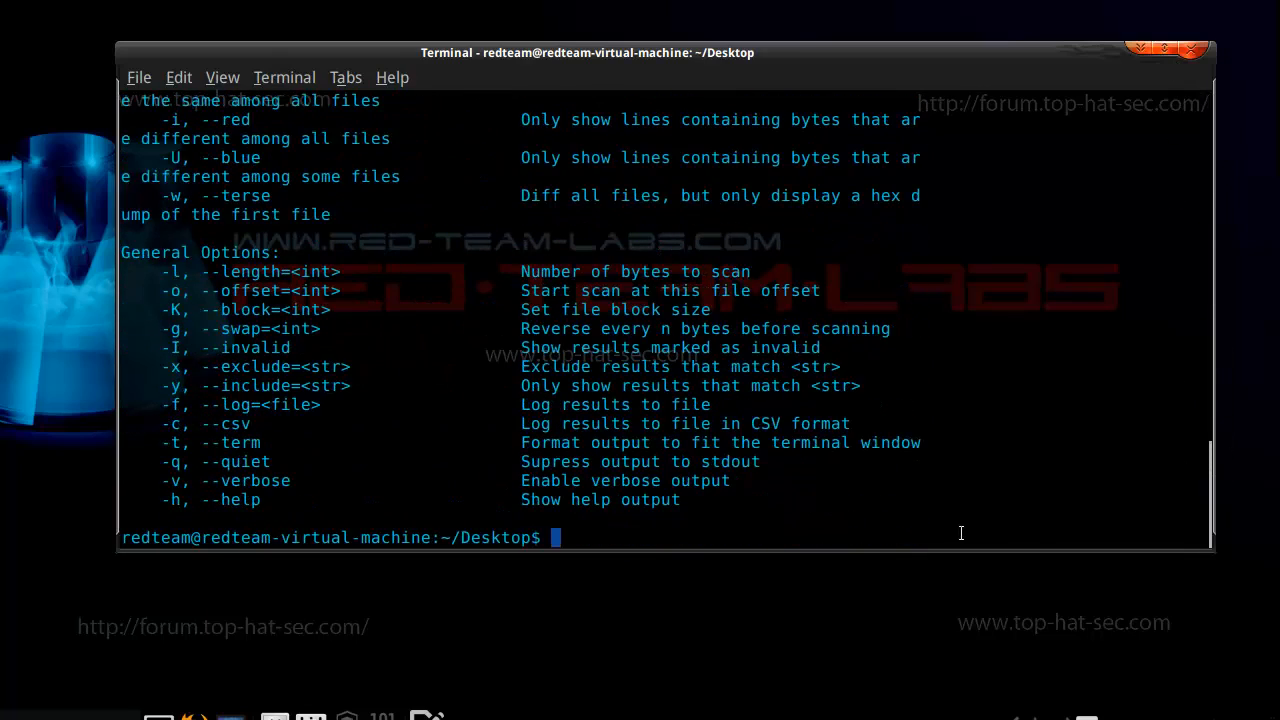
Scan firmware.bin with binwalk, revealing a TP-Link firmware header.
text(b)
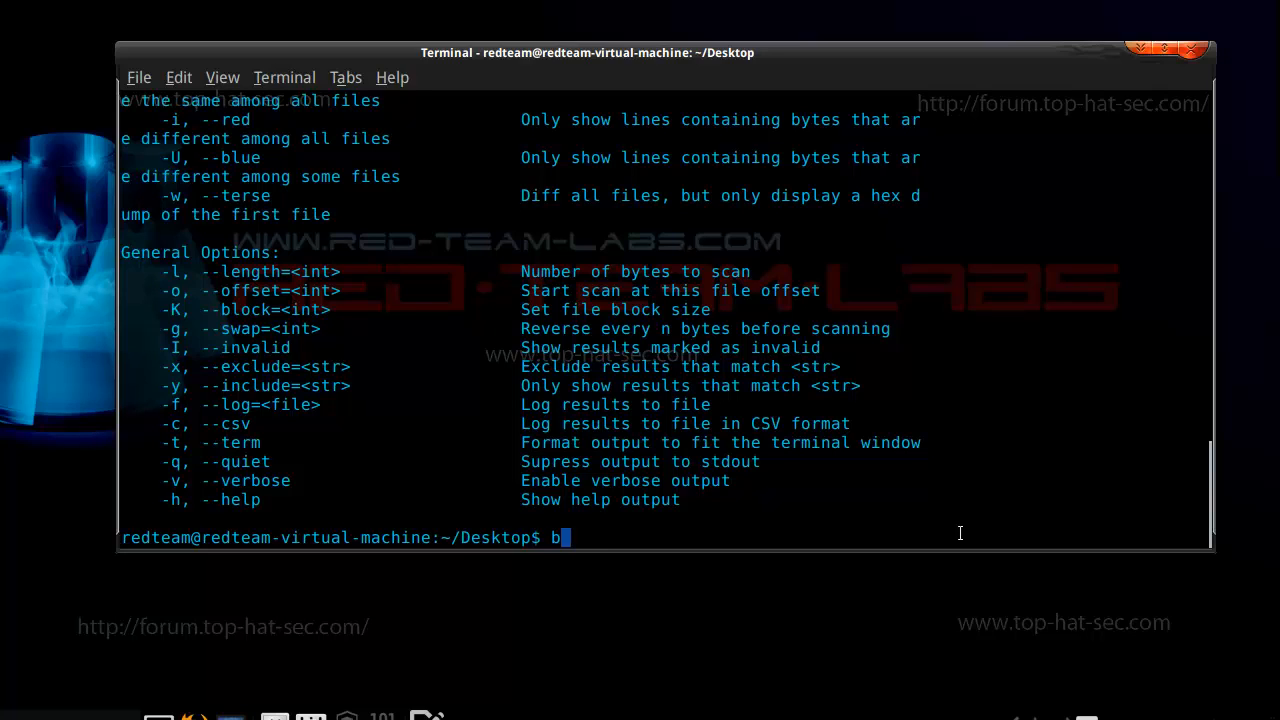
text(inwalk)
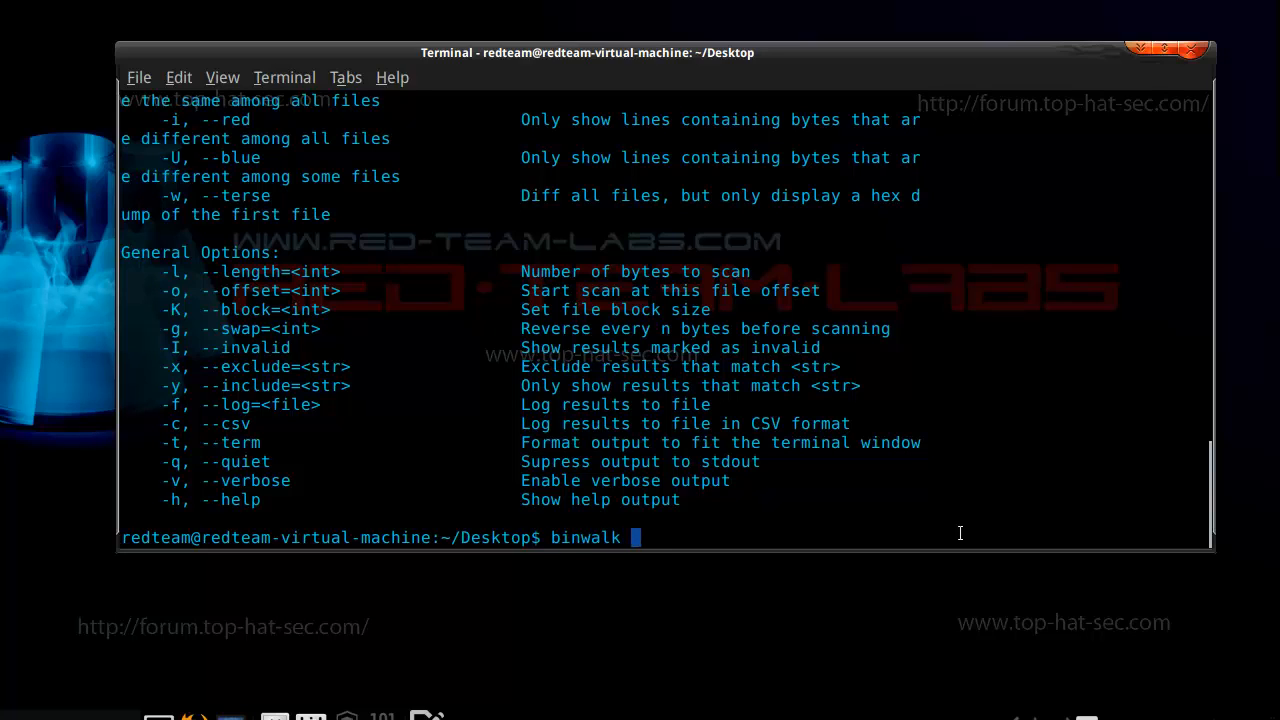
text(firmware.bin)
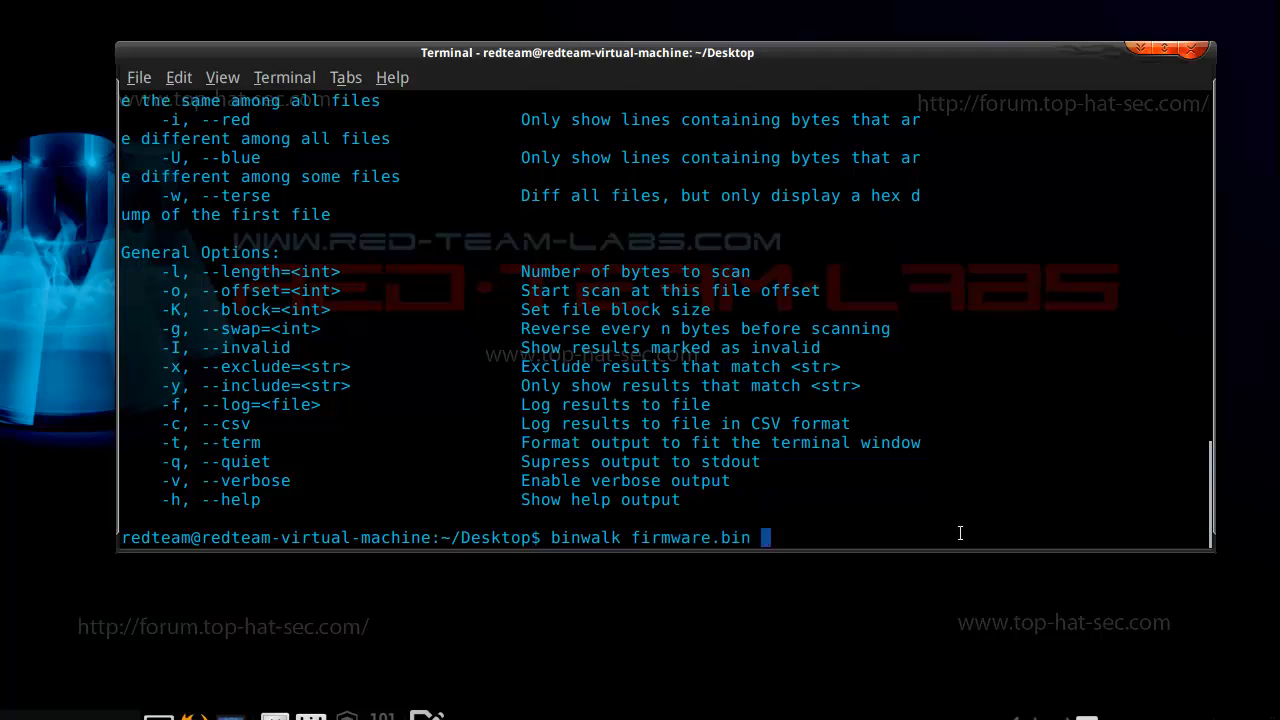
key(Return)
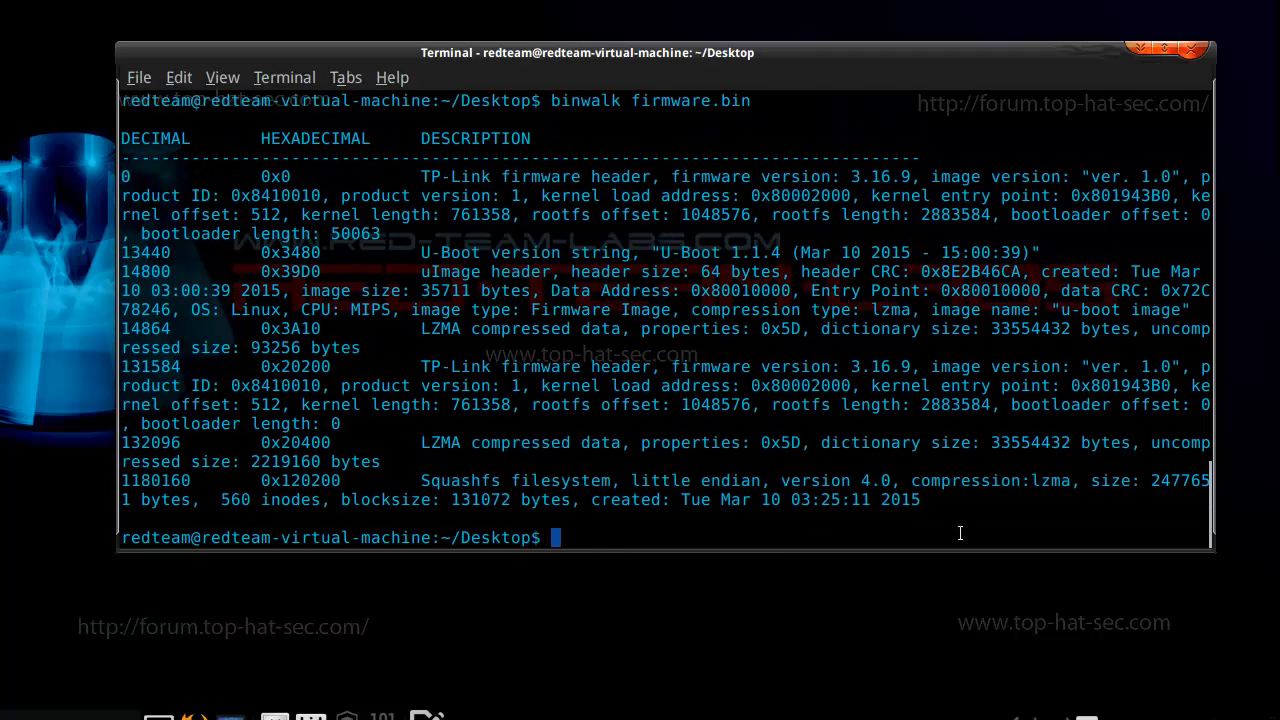
mouse_move(368, 256)
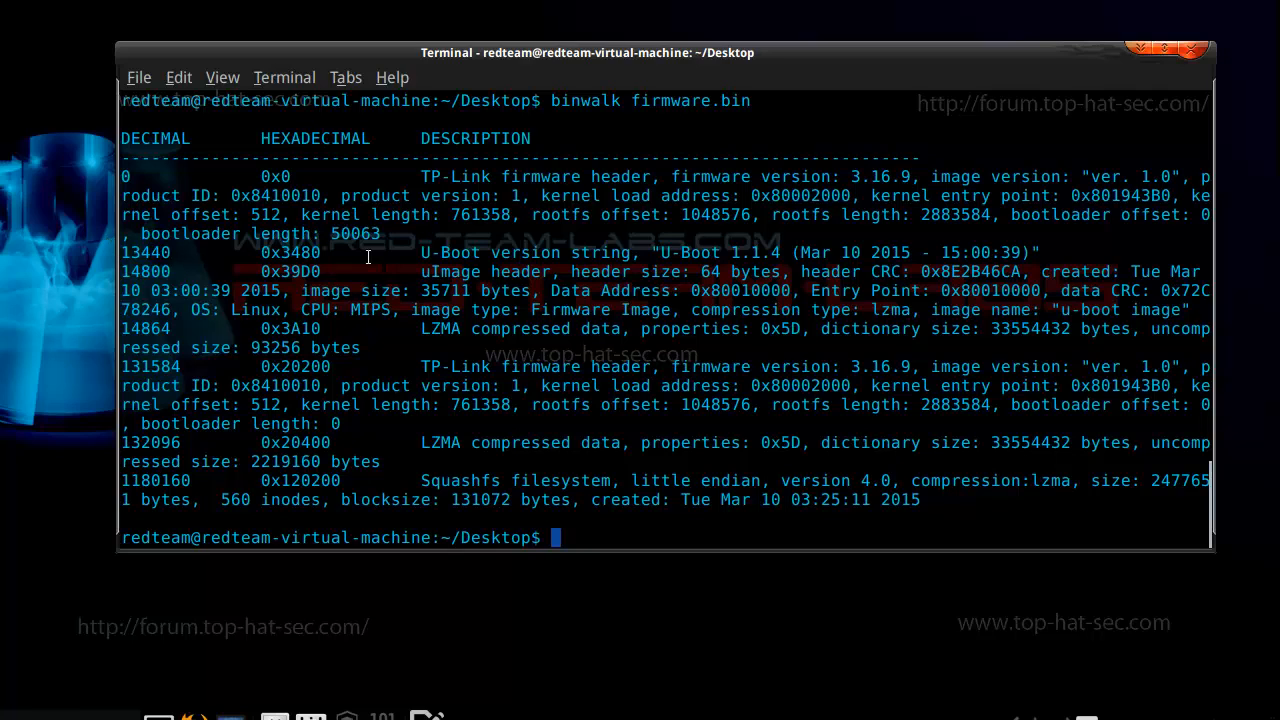
mouse_move(416, 188)
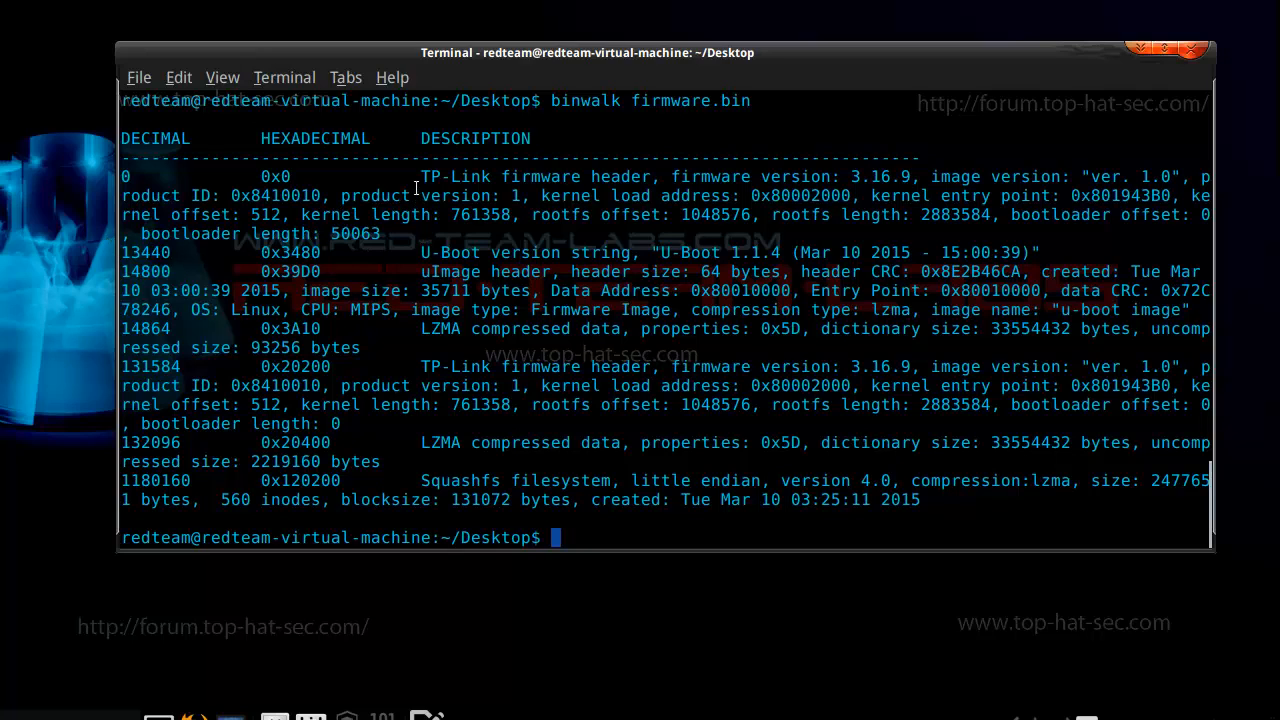
Select and copy the firmware version 3.16.9 from the TP-Link header line.
double_click(540, 176)
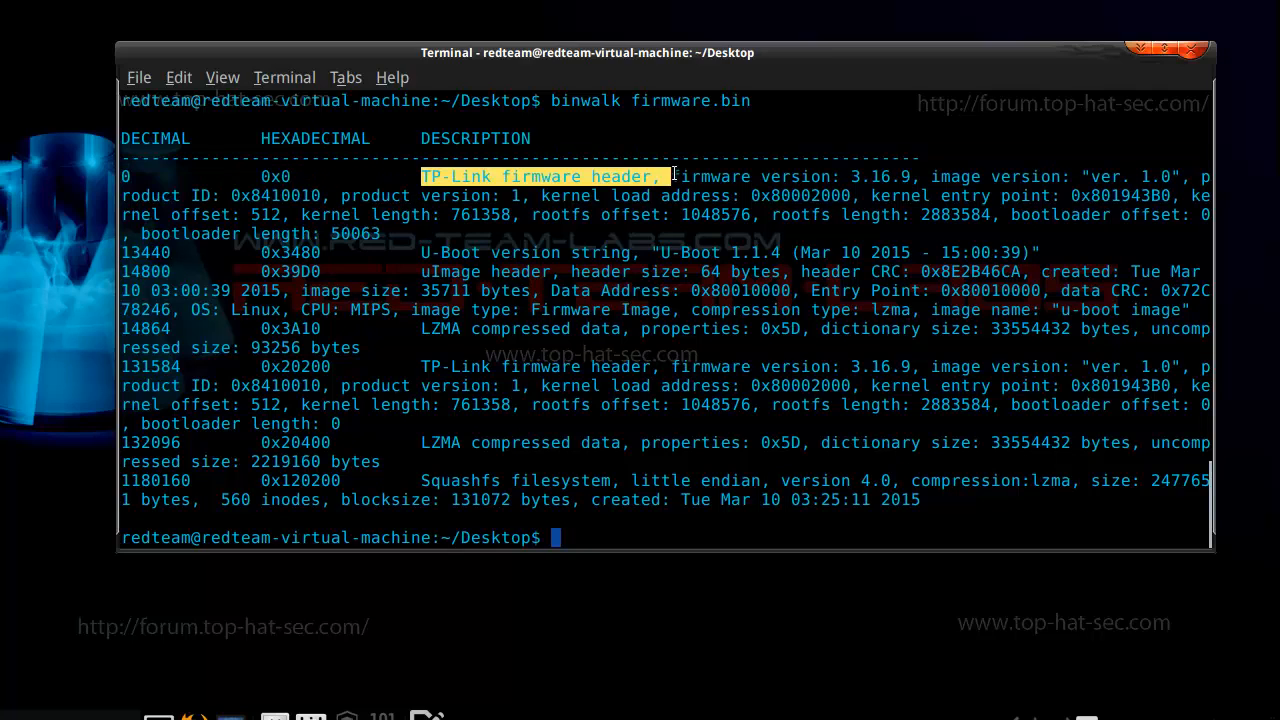
double_click(756, 176)
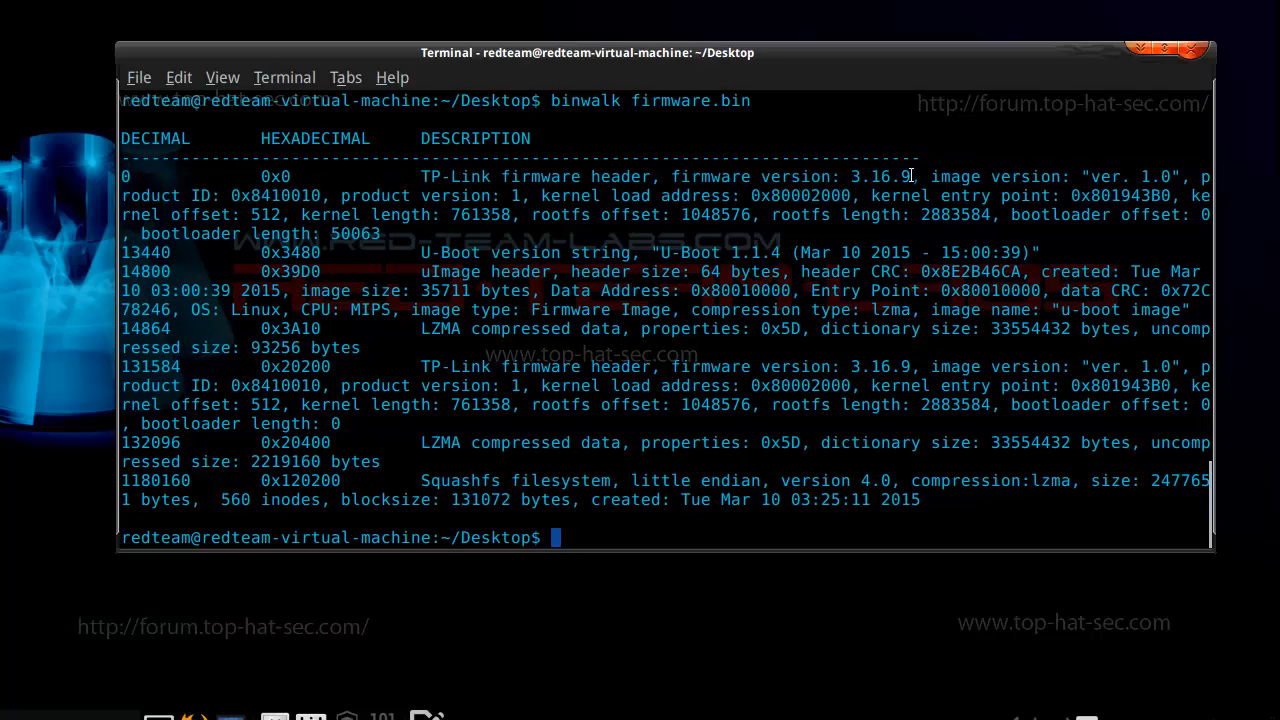
double_click(882, 176)
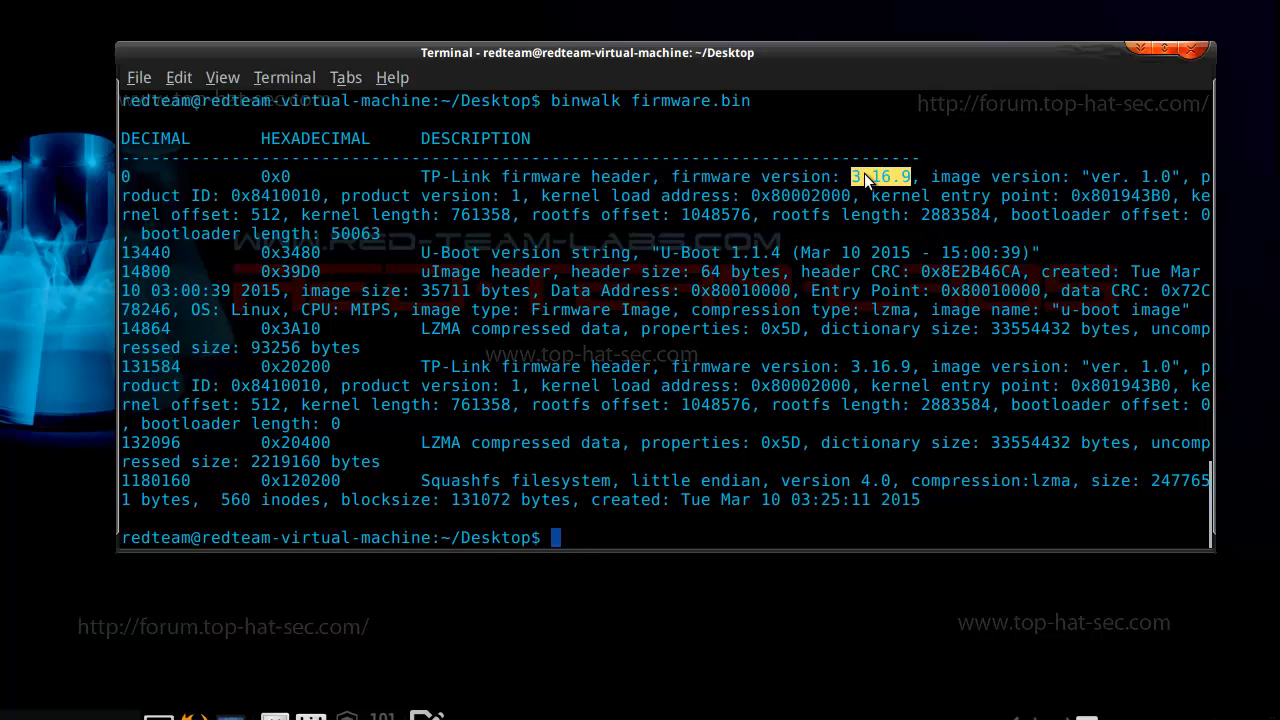
right_click(864, 180)
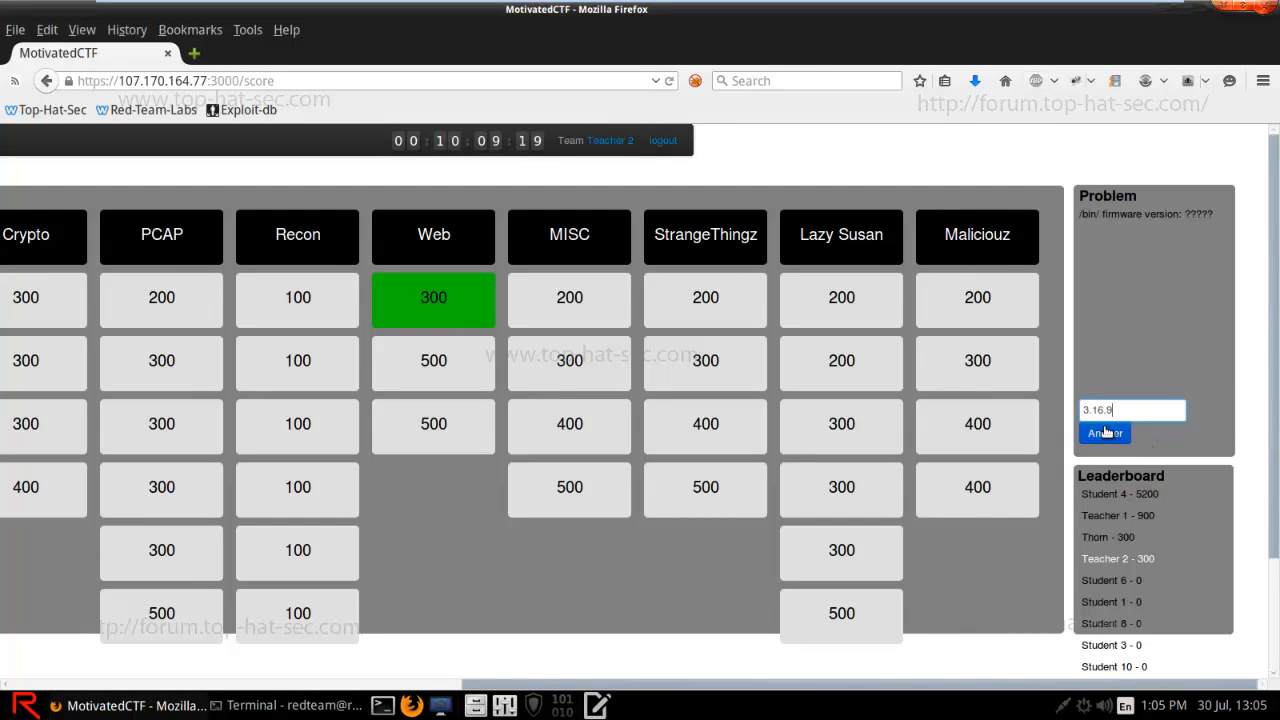
Submit 3.16.9 as the MISC 200 answer, dismiss the congratulations, and pick the Maliciouz 400 tile.
click(1104, 432)
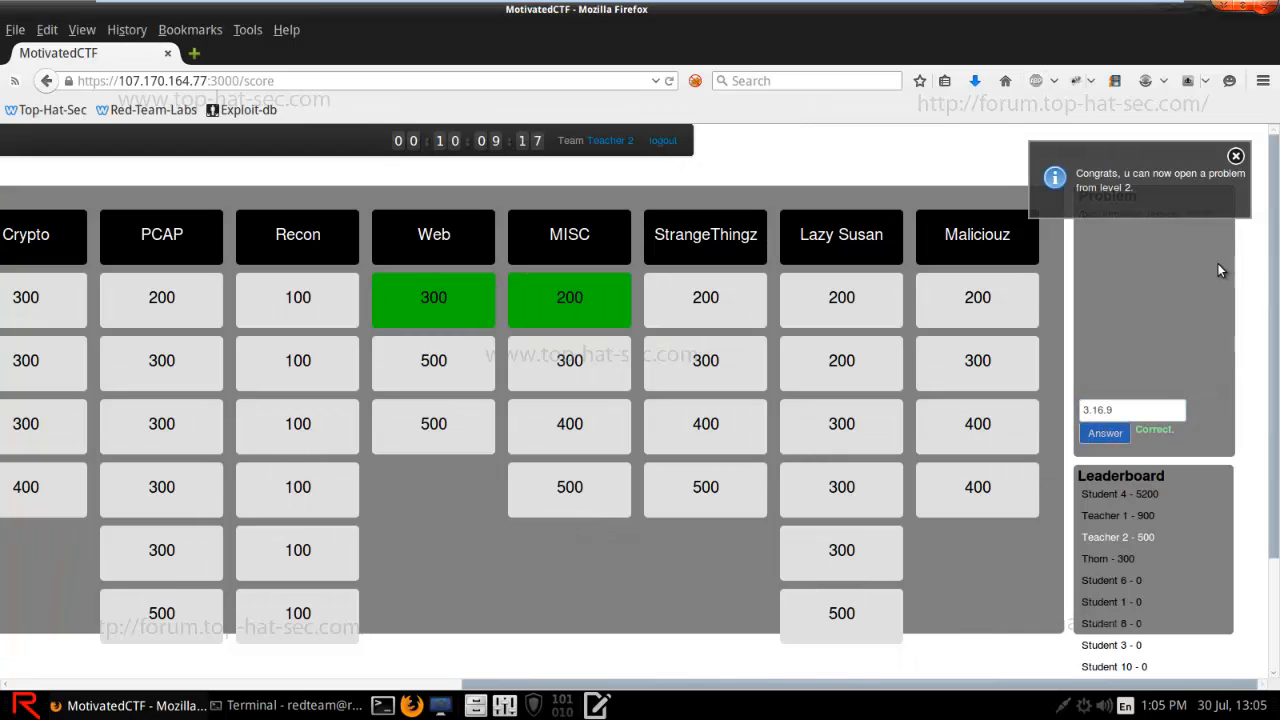
click(1236, 156)
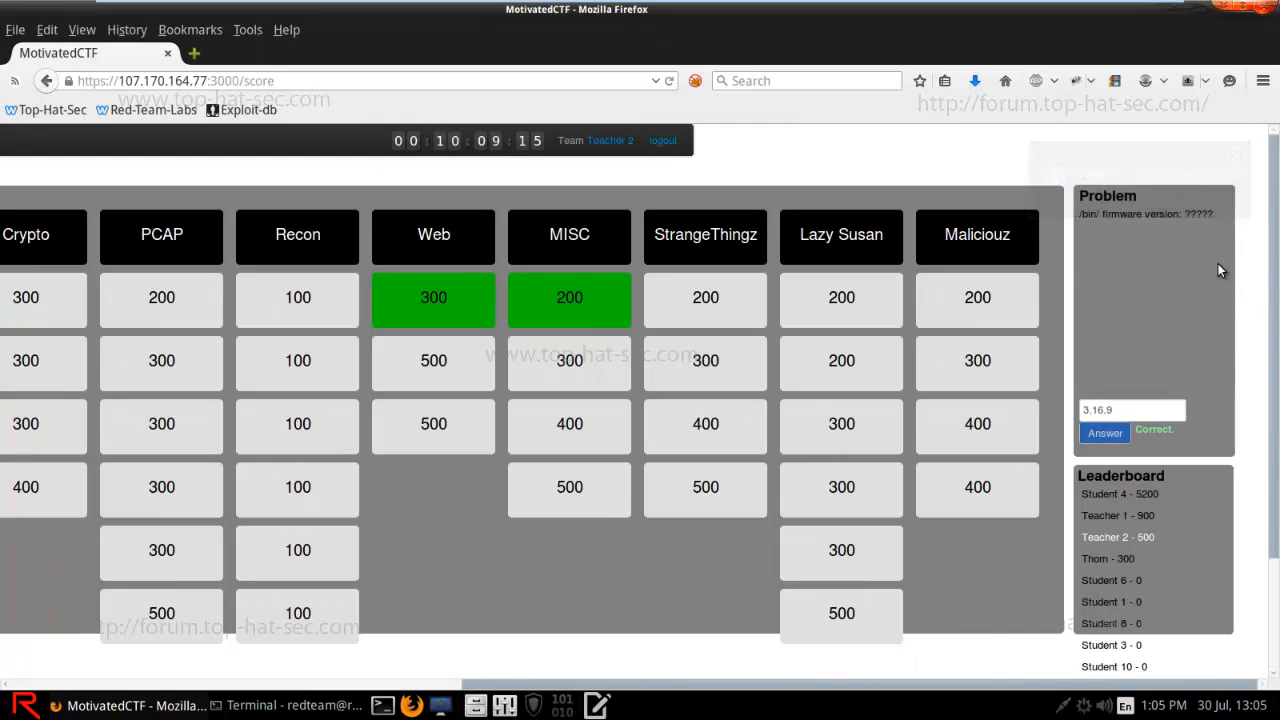
click(976, 424)
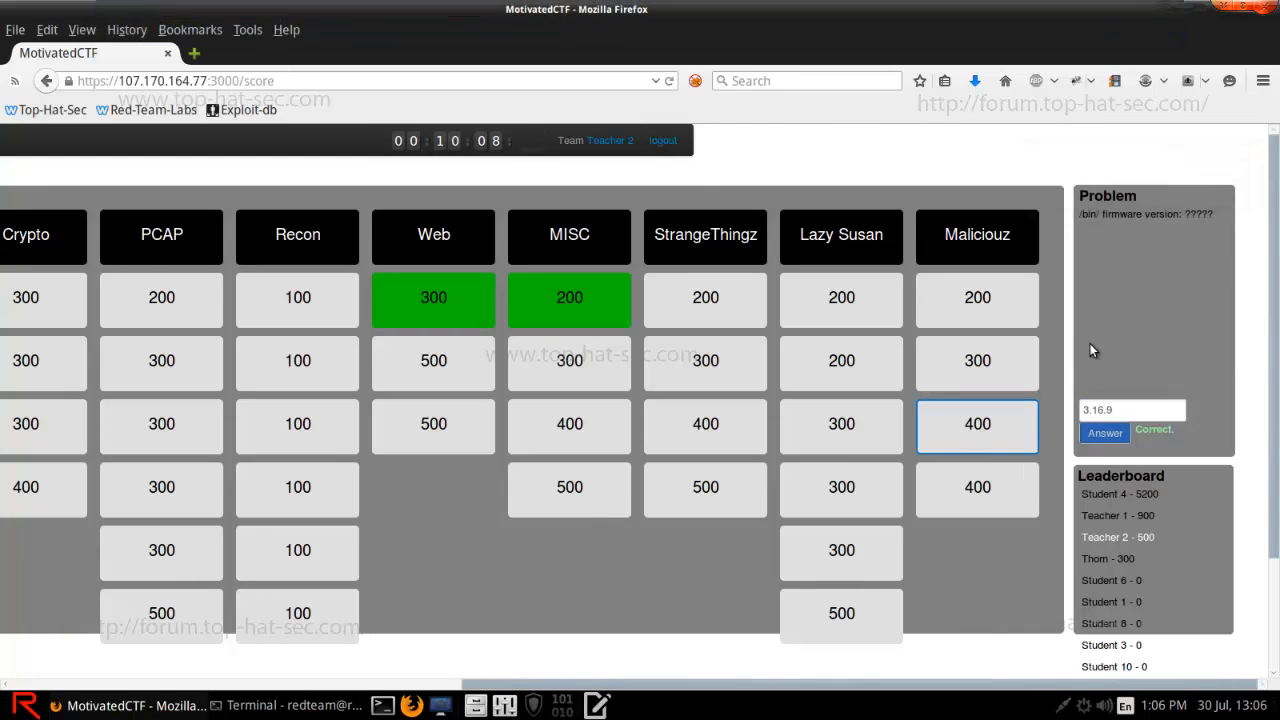